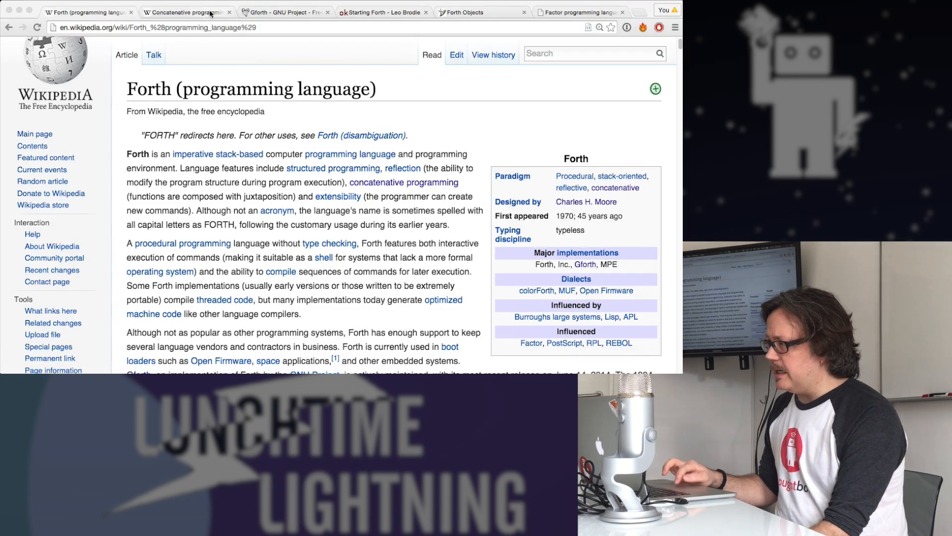
- Switch to the Concatenative programming article and scroll down to its code example
left_click(186, 12)
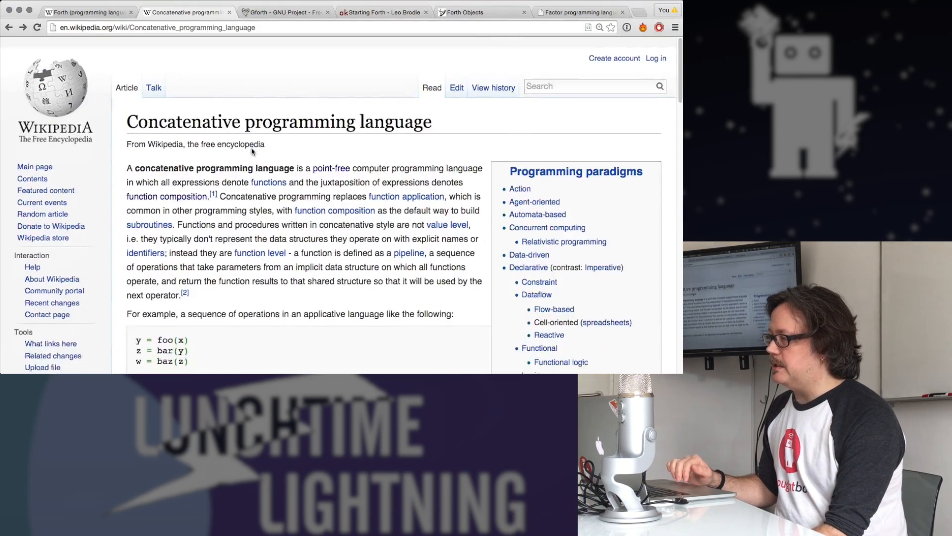
scroll("down", 3)
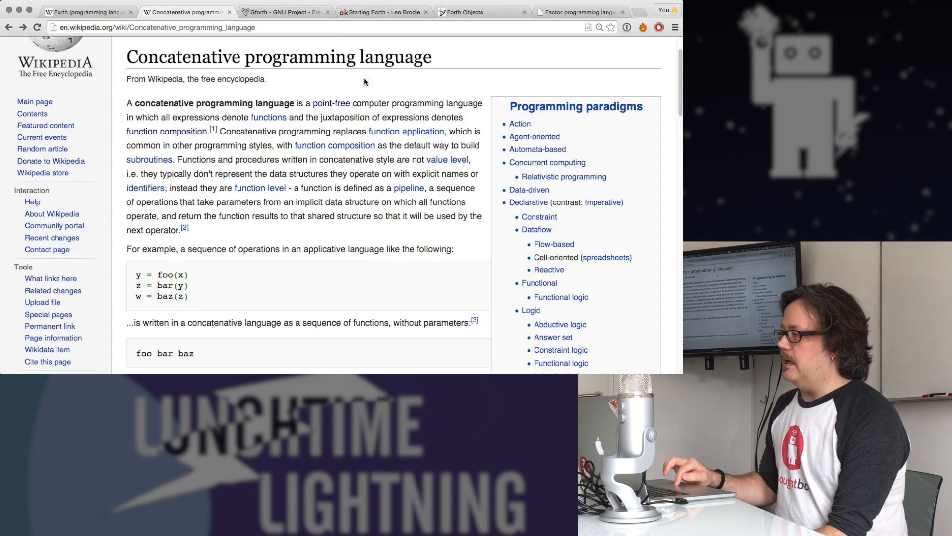
mouse_move(493, 80)
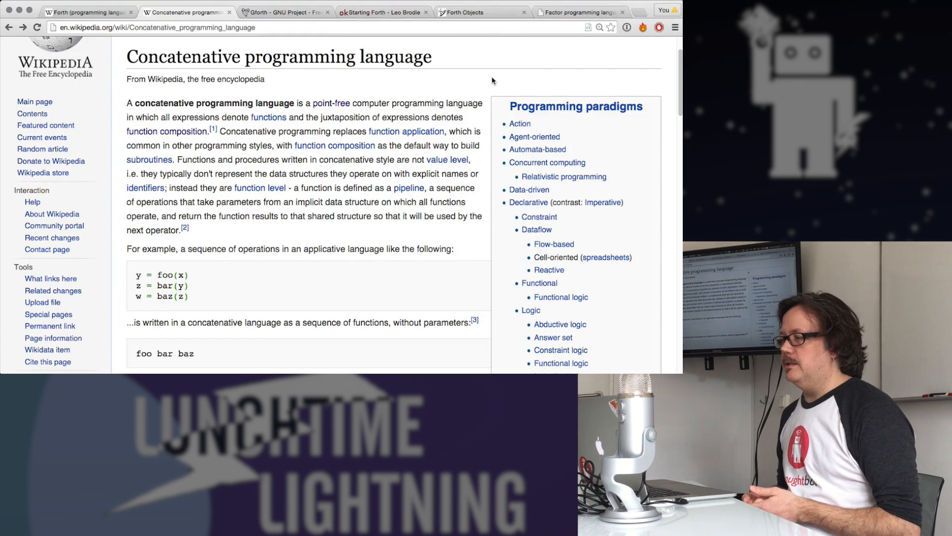
scroll("down", 3)
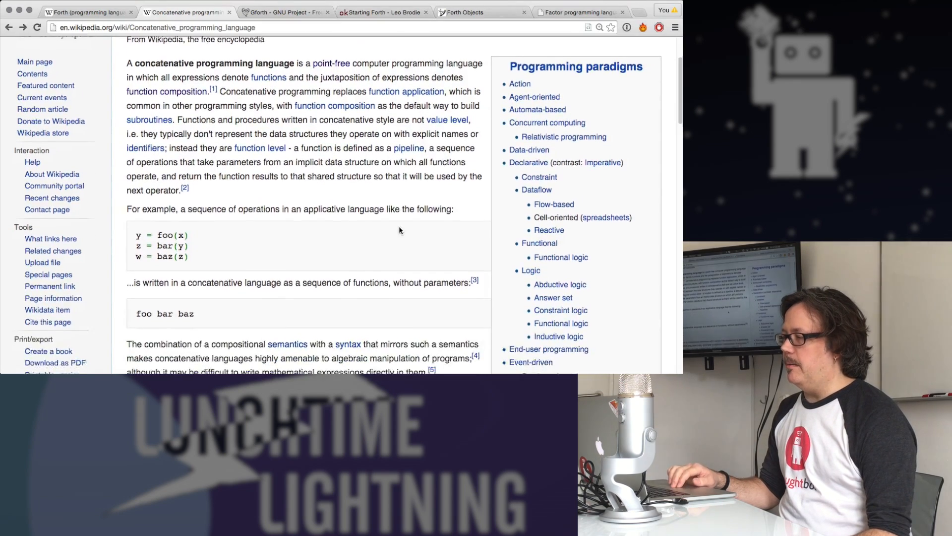
scroll("down", 3)
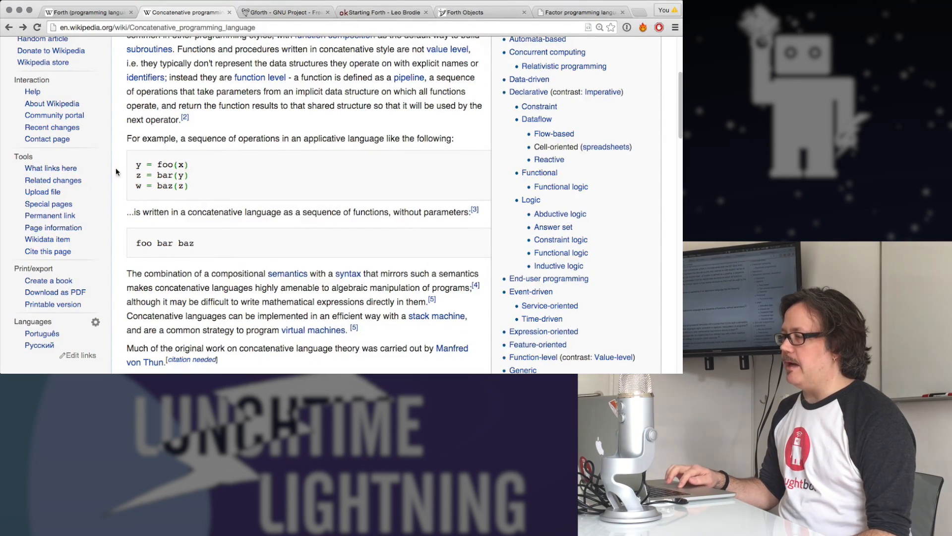
- Highlight the applicative code example, clear the selection, then move to the Gforth GNU Project page
left_click_drag(137, 164, 188, 186)
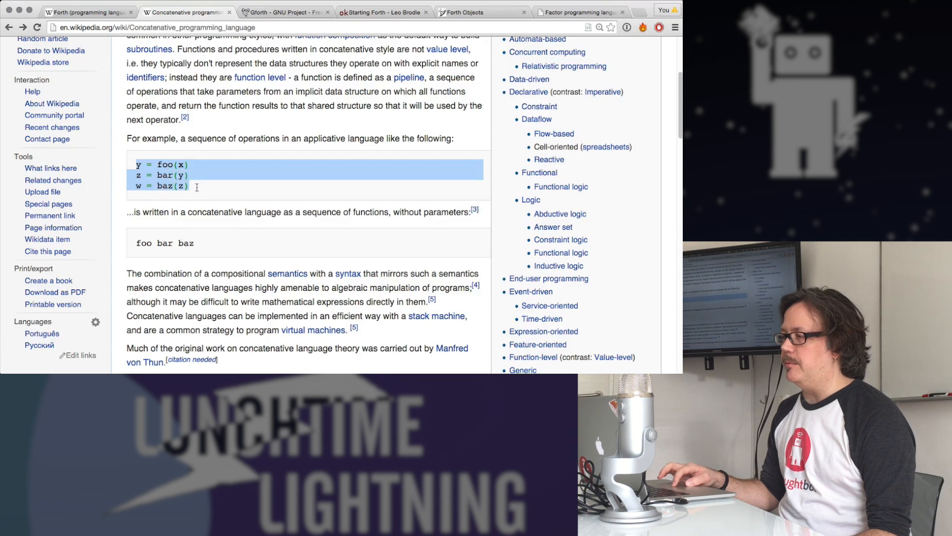
left_click(267, 157)
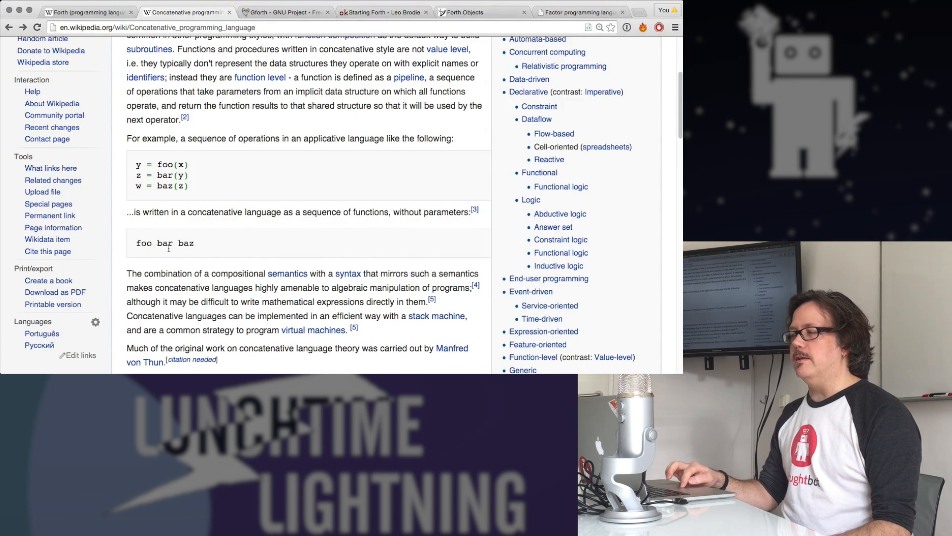
mouse_move(284, 250)
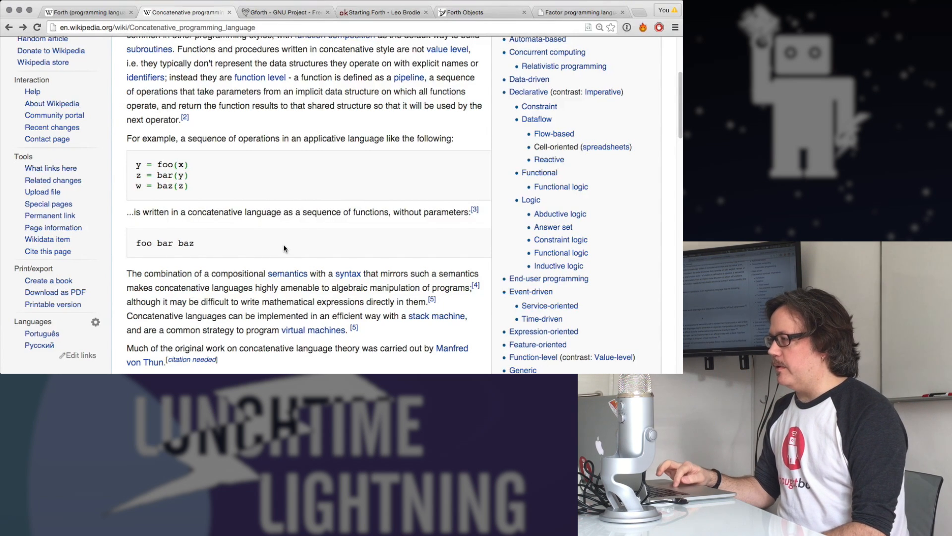
left_click(284, 12)
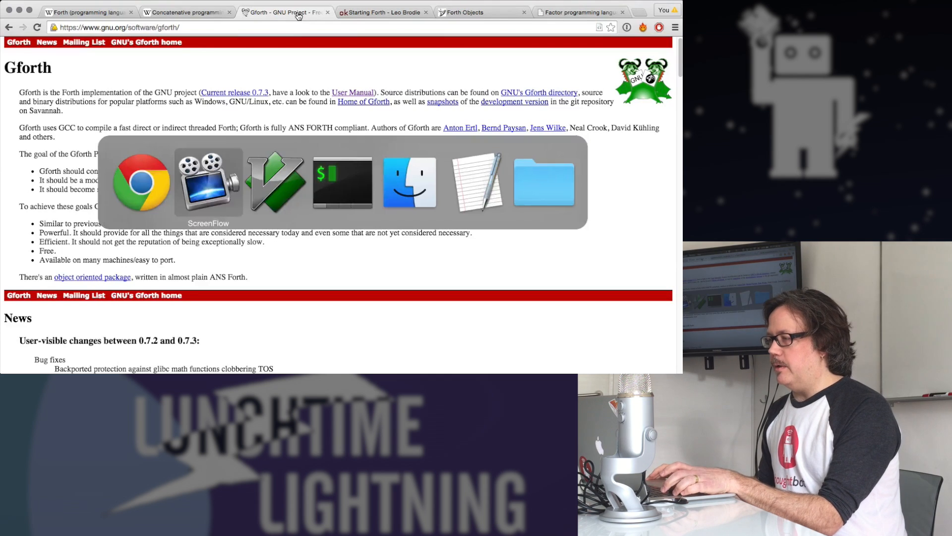
- Bring the terminal running Gforth 0.7.3 to the front beside the Vim Forth notes
left_click(342, 183)
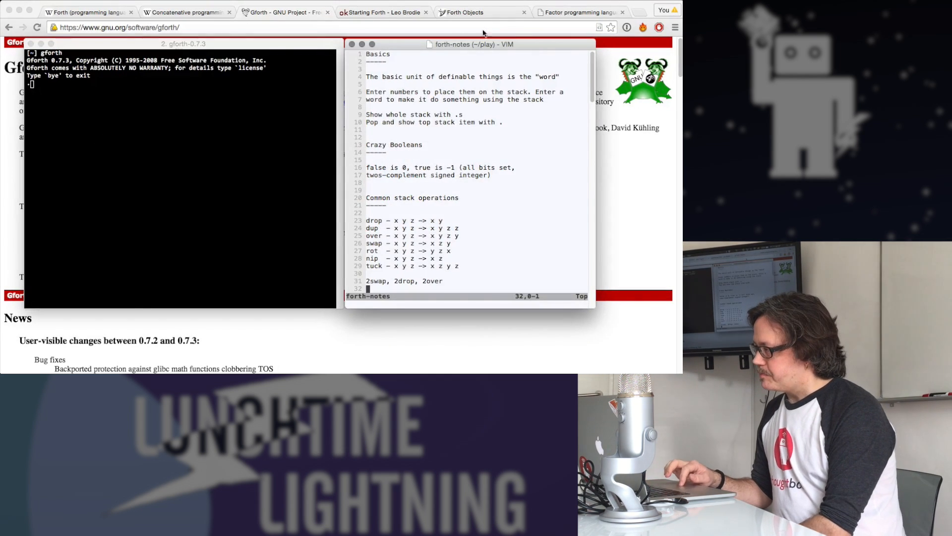
mouse_move(466, 88)
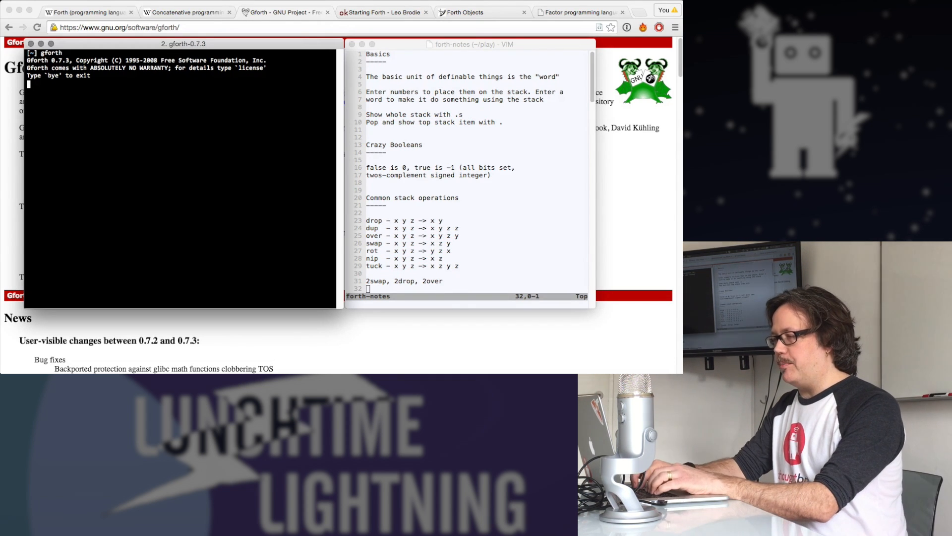
- Push 1 and 2 onto the stack and display it with .s
type("$1")
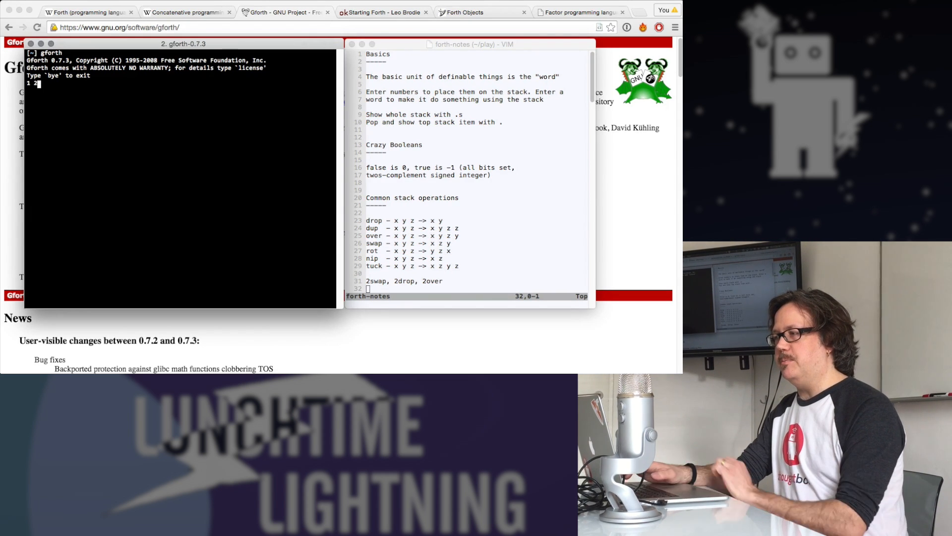
key("Return")
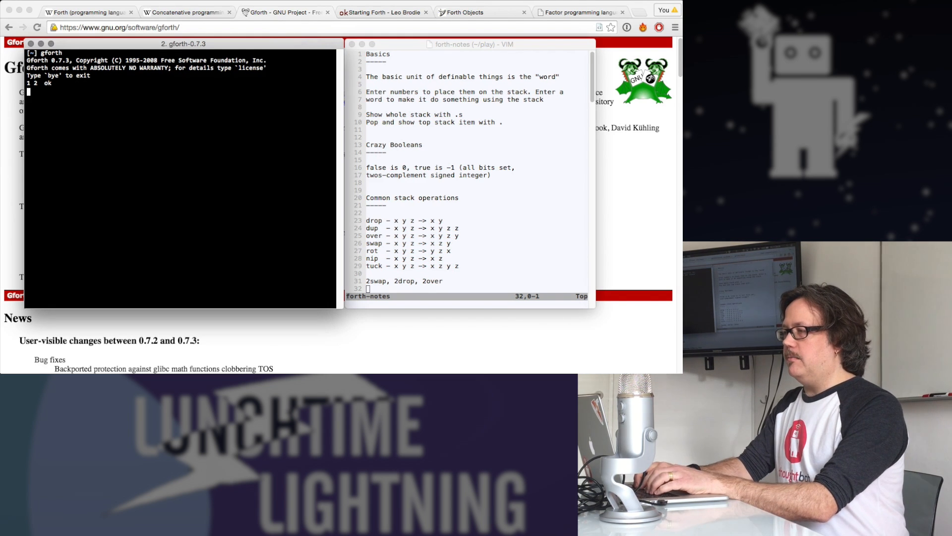
type(".s <2> 1 2  ok")
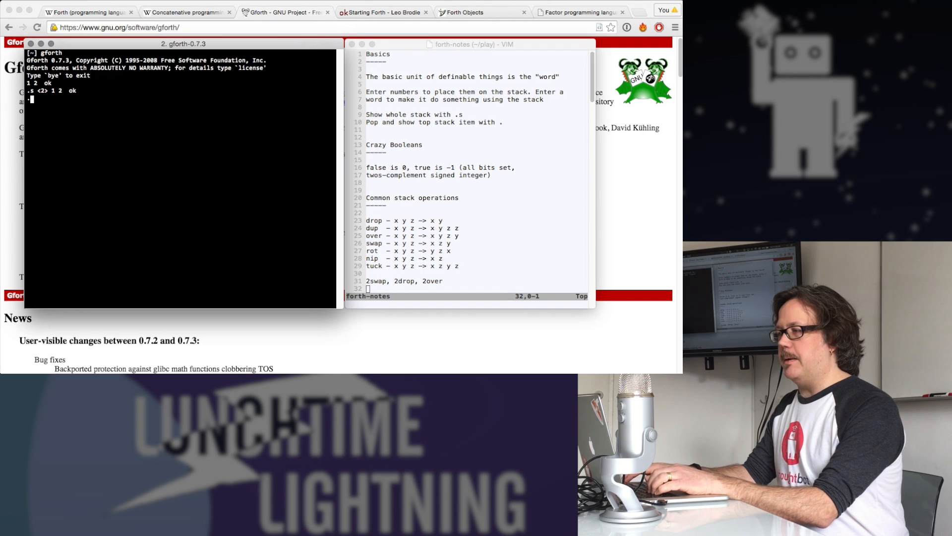
key("Return")
type(".")
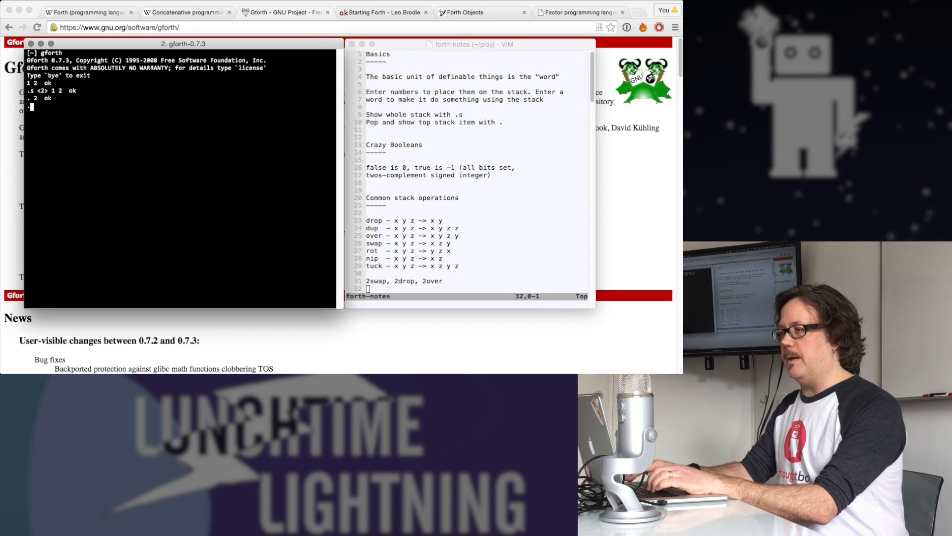
- Pop and print the values, then pop the empty stack to raise an address alignment exception
type("s")
key("Return")
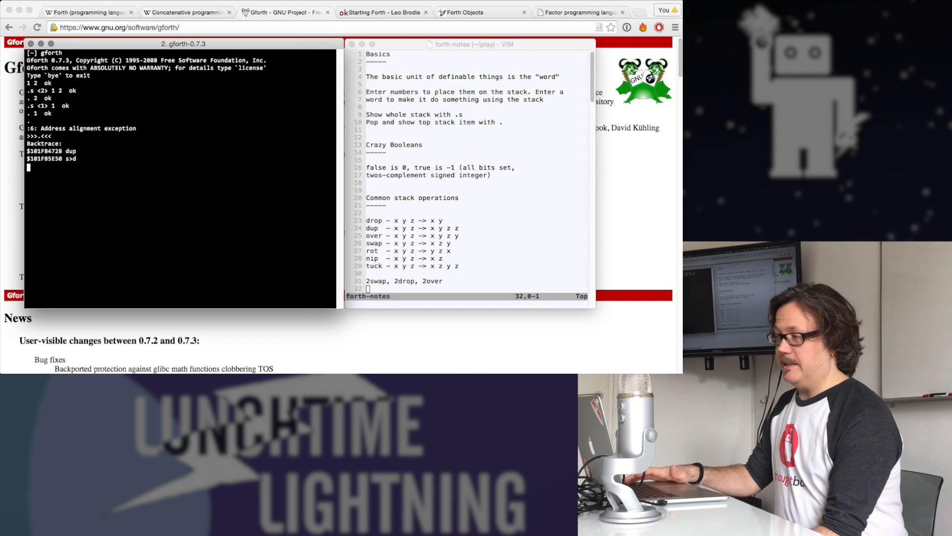
key("Return")
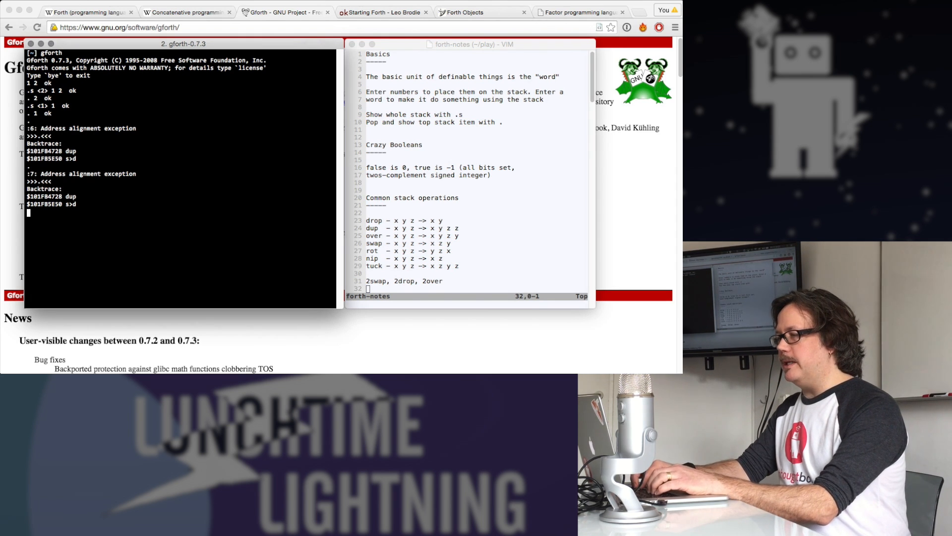
- Push true and false as -1 and 0, then print each after switching to hex
type("true  ok")
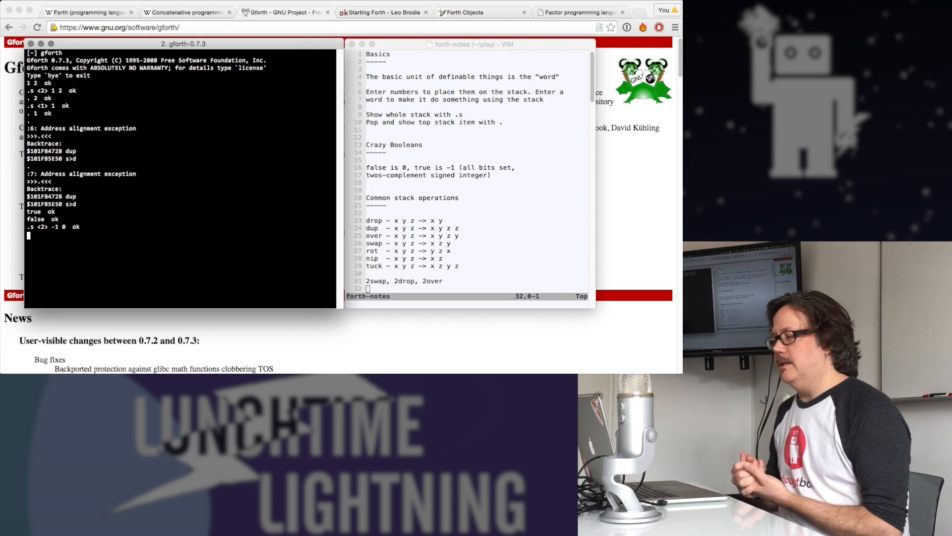
type("false hex  ok")
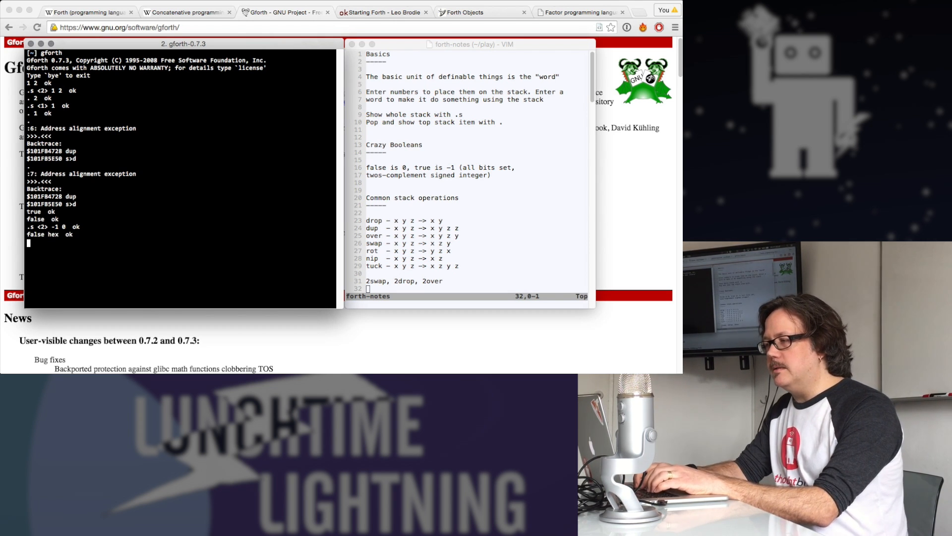
key("Return")
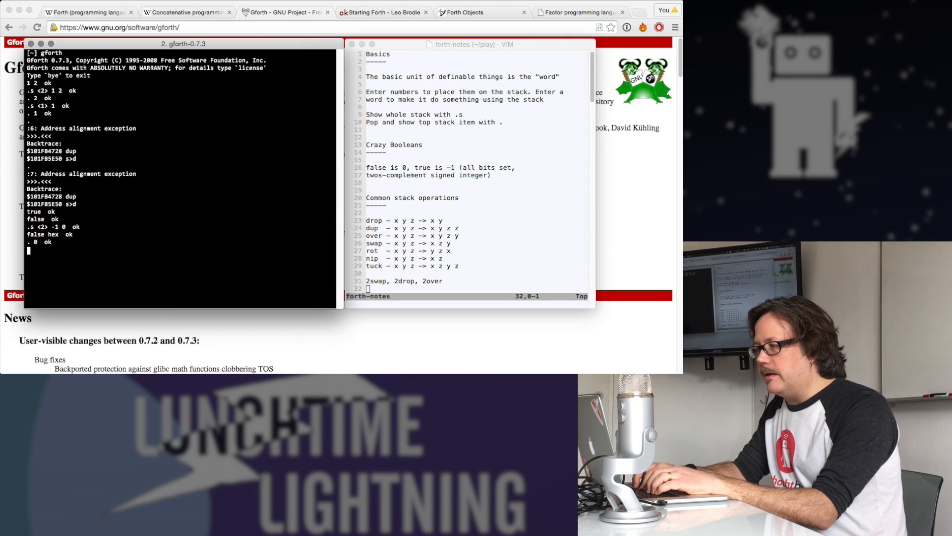
key("Return")
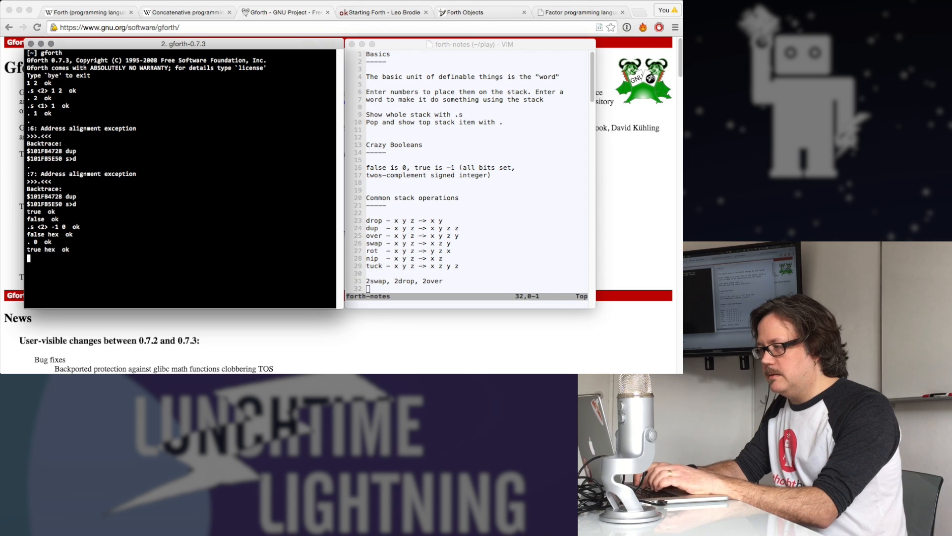
key("Return")
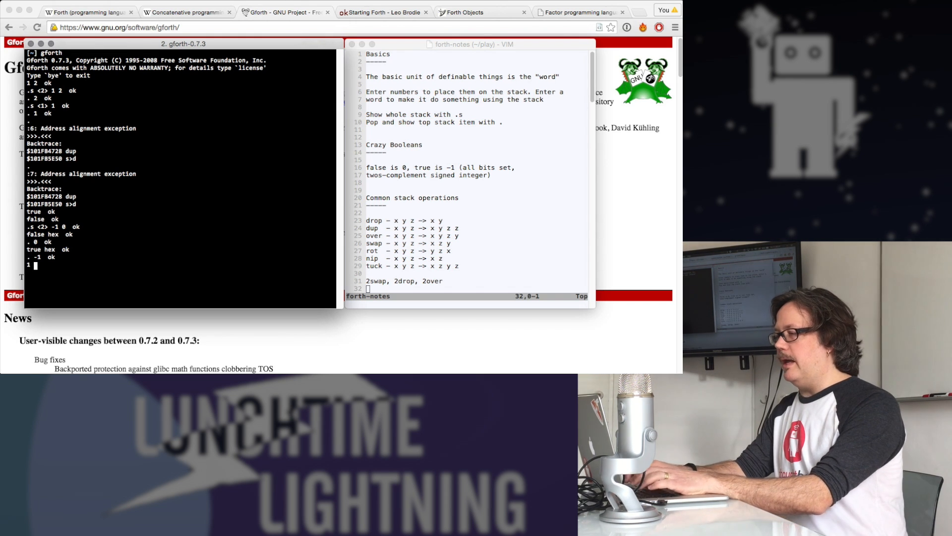
- Add 1 and 5 to get 6, push 47 and 23, then push 1 and show the stack
type("5 +  ok")
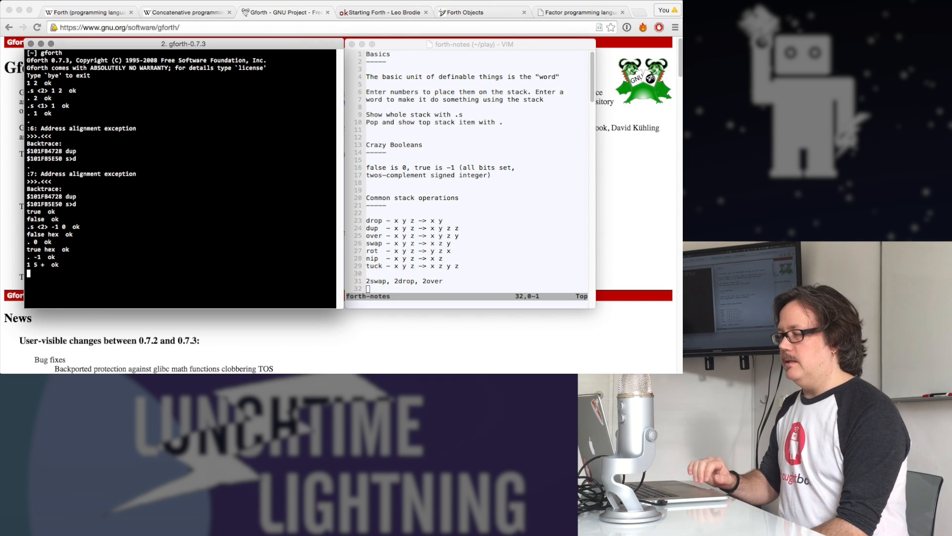
key("Return")
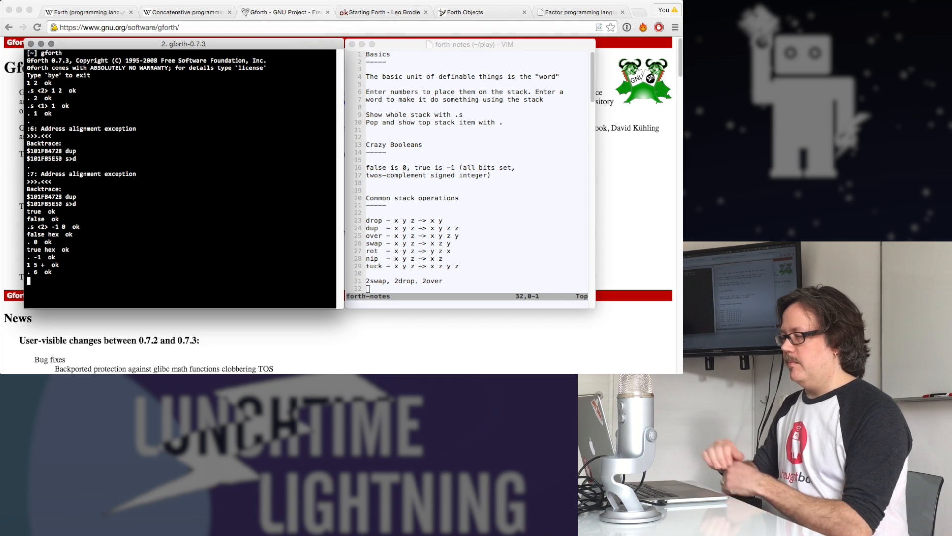
type("47")
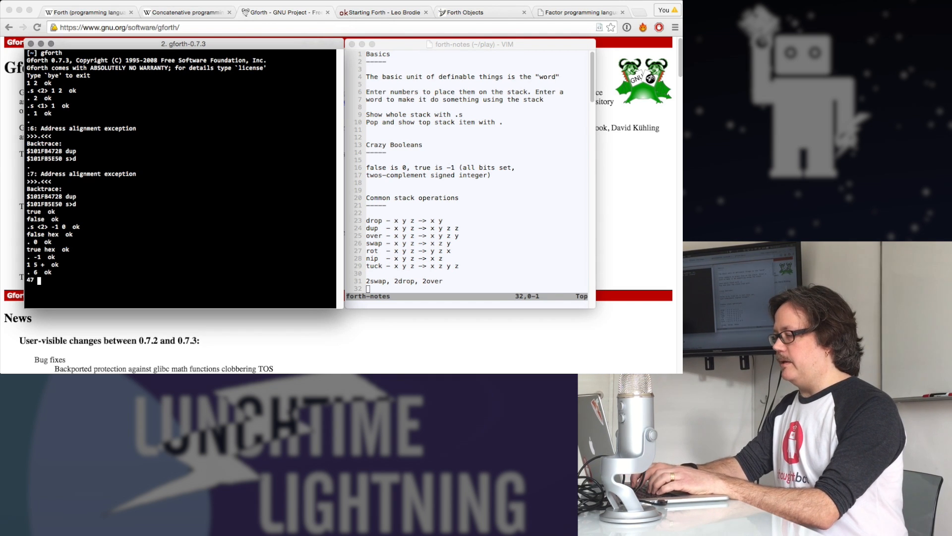
type("23")
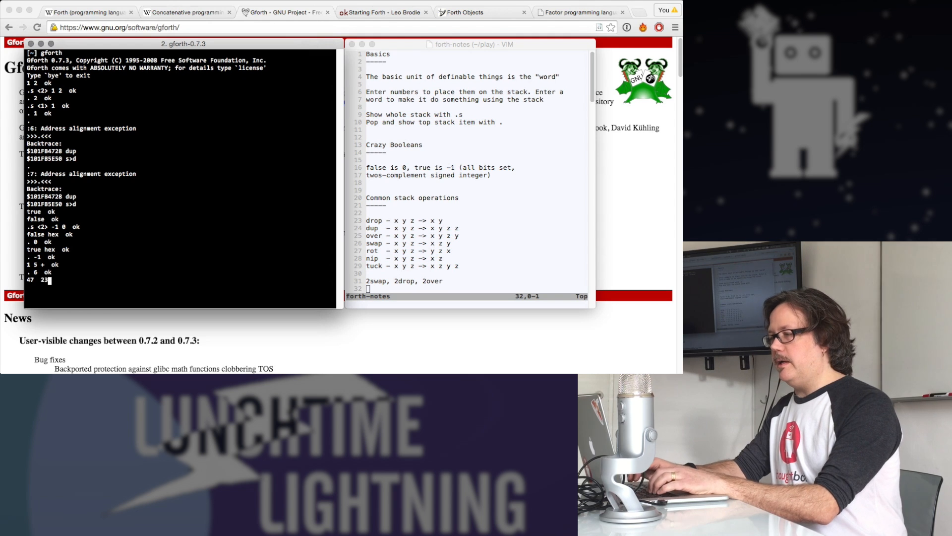
key("Return")
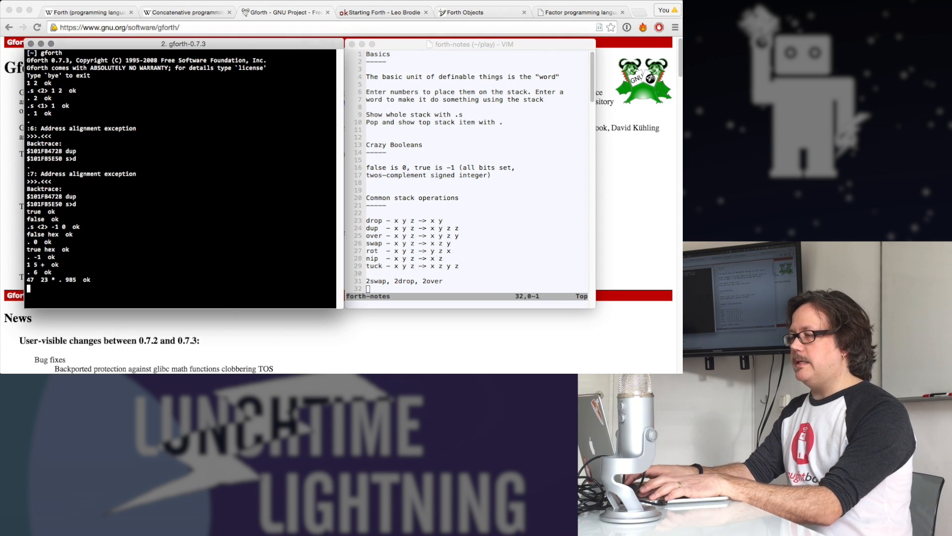
key("Return")
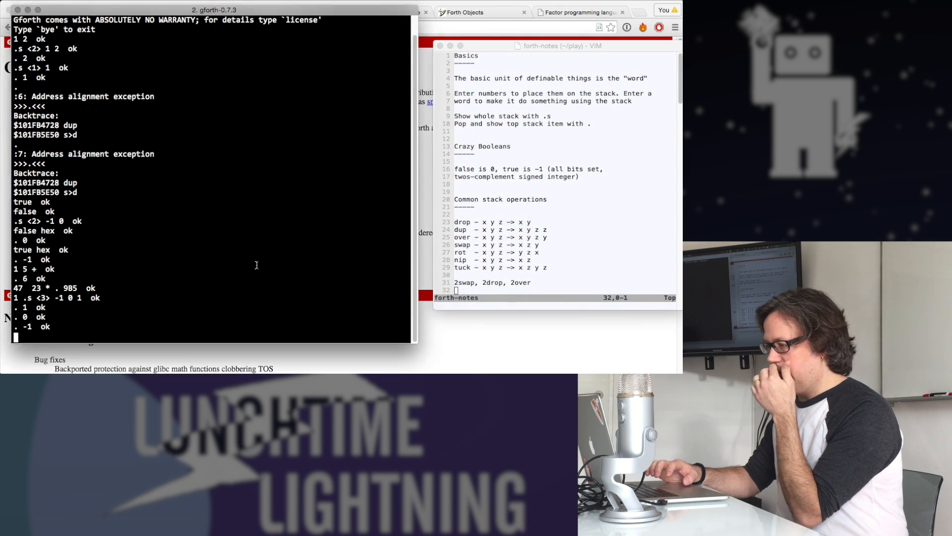
- Print from the emptied stack, add 1 and 5 showing the stack each time, then print from the empty stack again
key("Return")
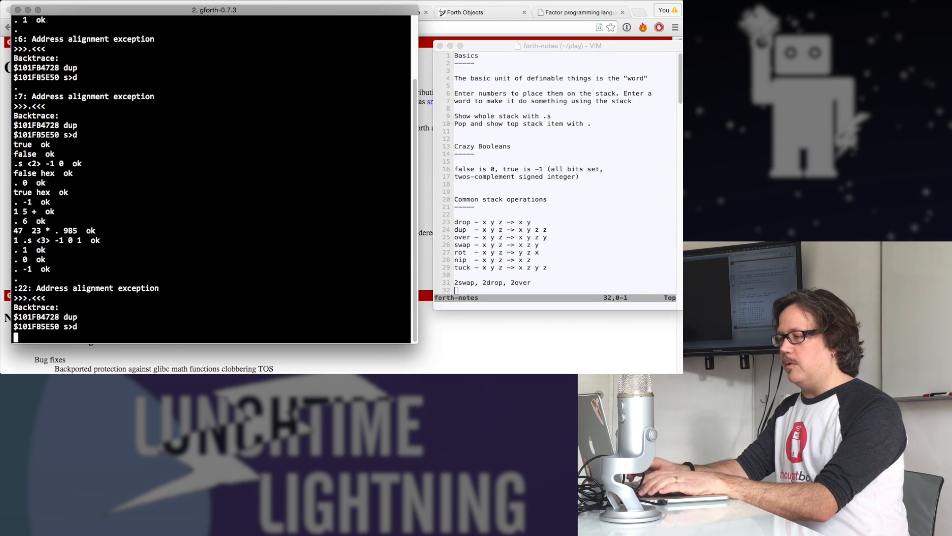
key("Return")
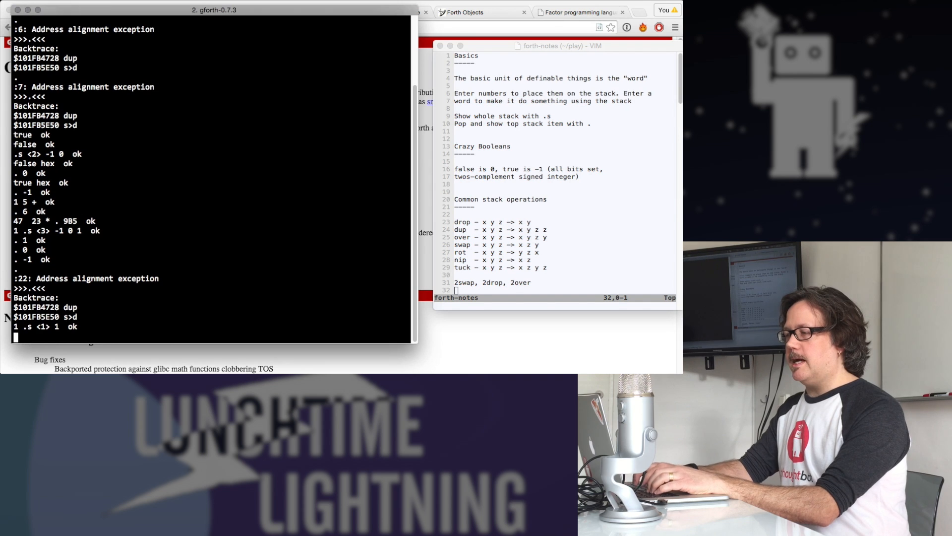
type("5 .s <2> 1 5  ok")
type("+ .")
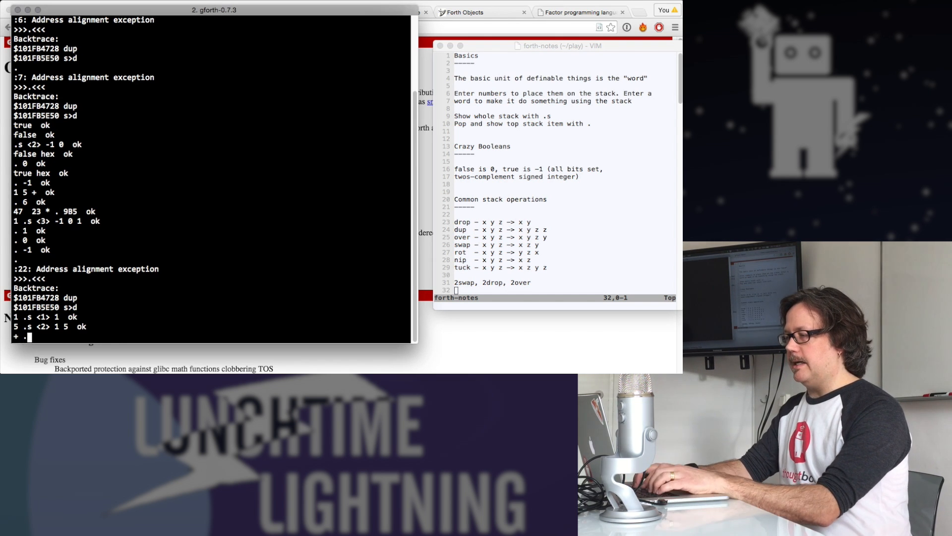
key("Return")
type(".")
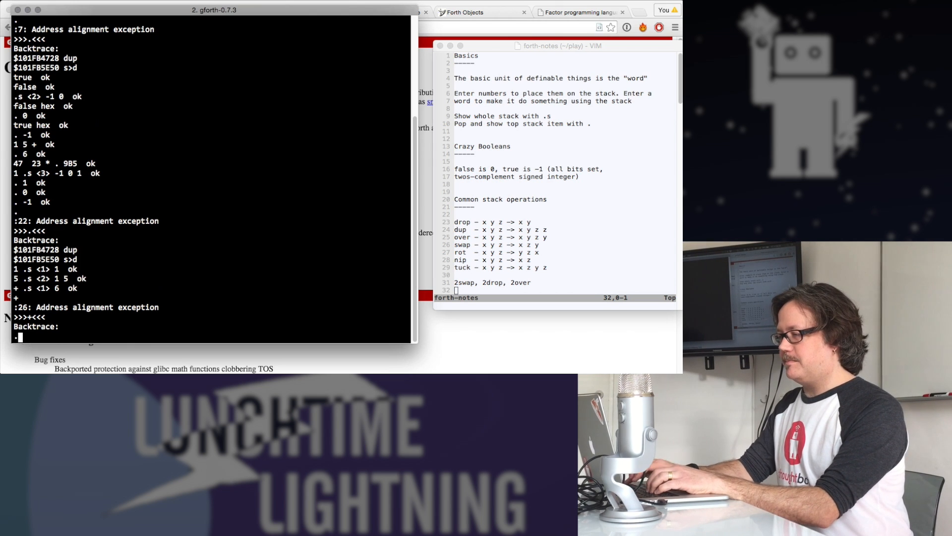
key("Return")
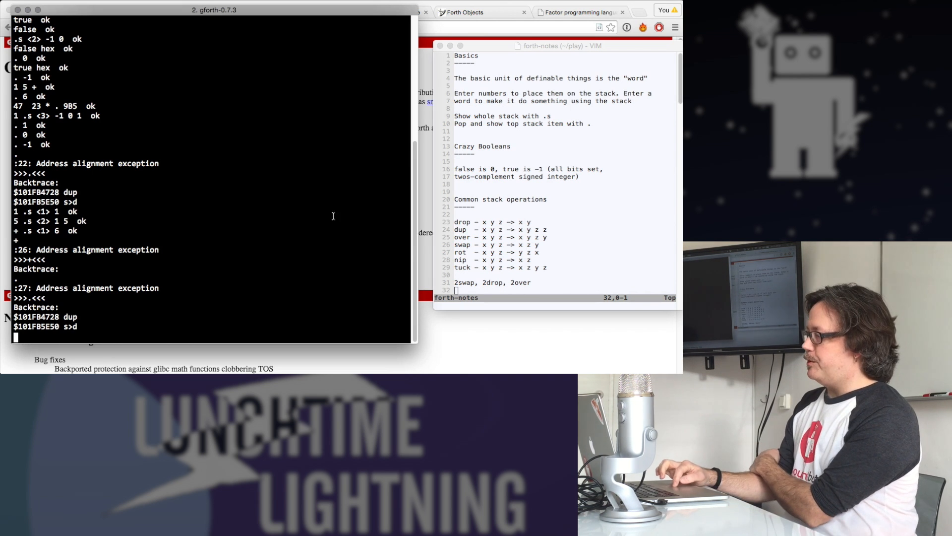
mouse_move(600, 244)
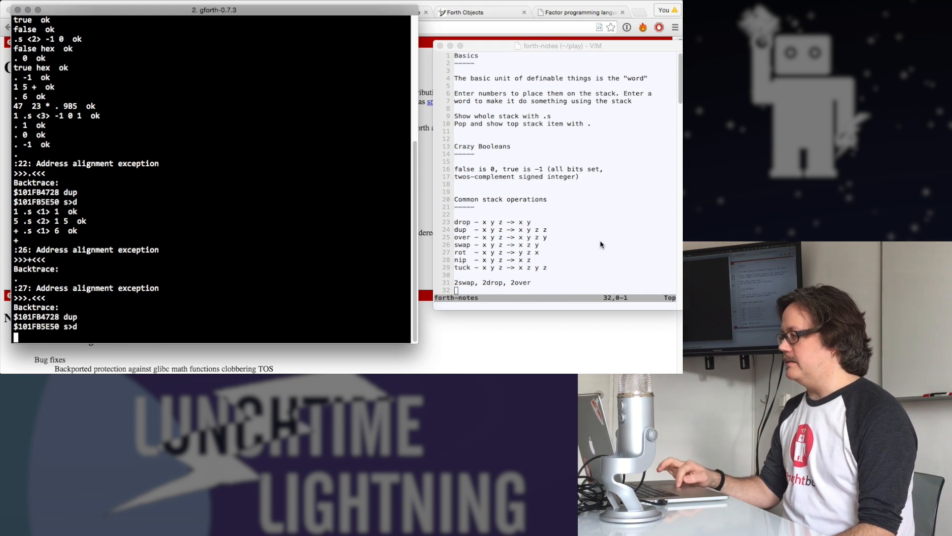
mouse_move(186, 288)
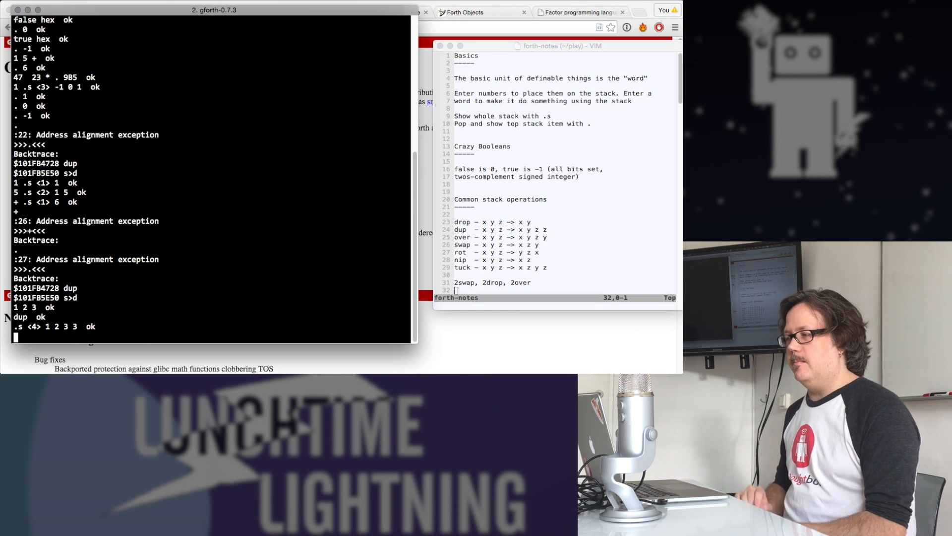
- Print the top value and show the remaining stack 1 2 3
type(".s")
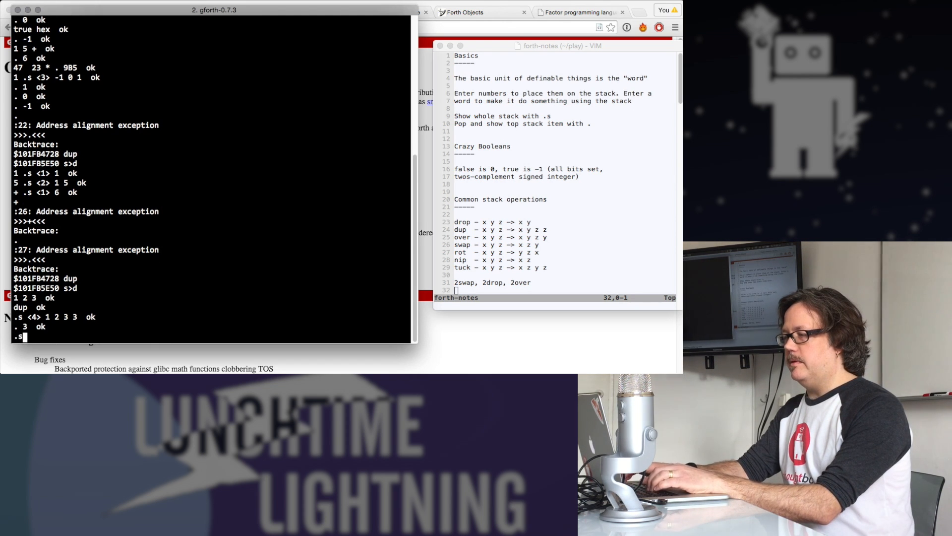
key("Return")
type("over")
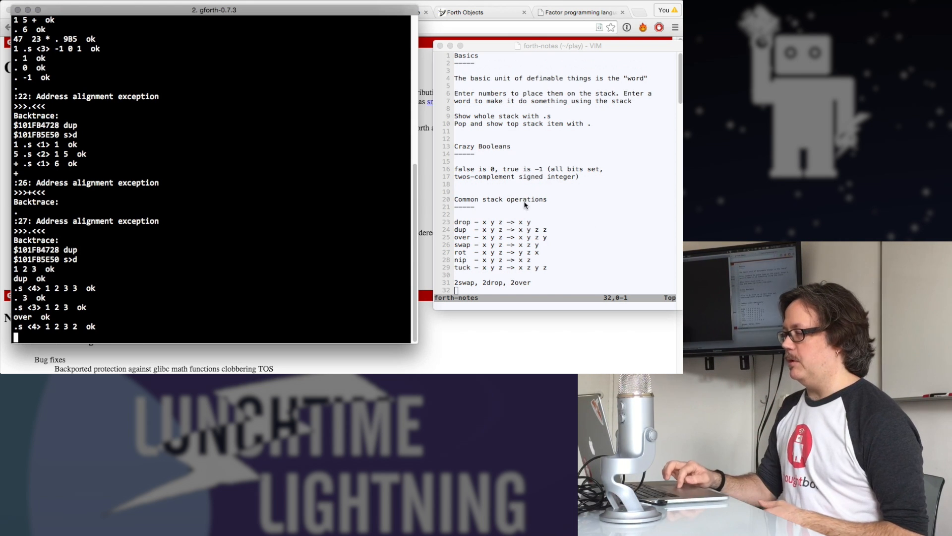
mouse_move(550, 218)
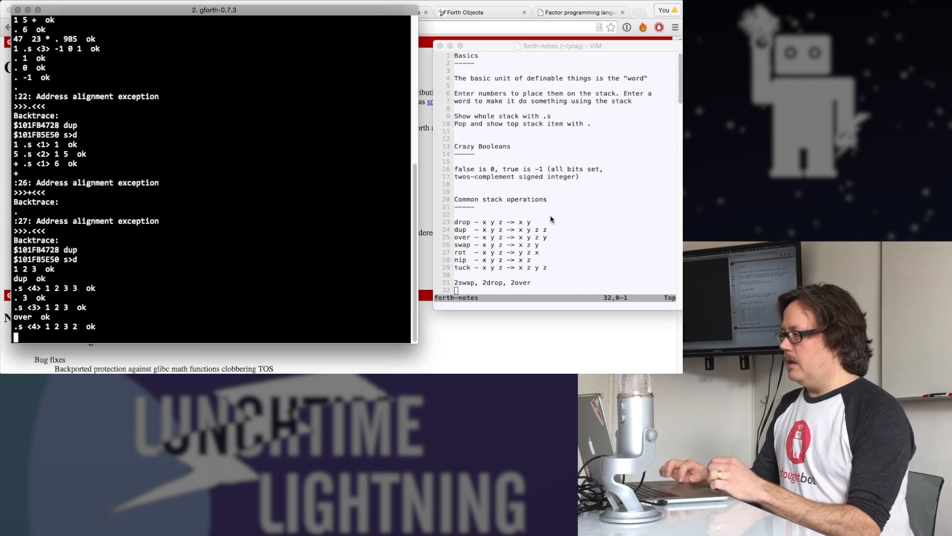
- Scroll the Vim notes down to the More section on comments and word definitions
scroll("down", 3)
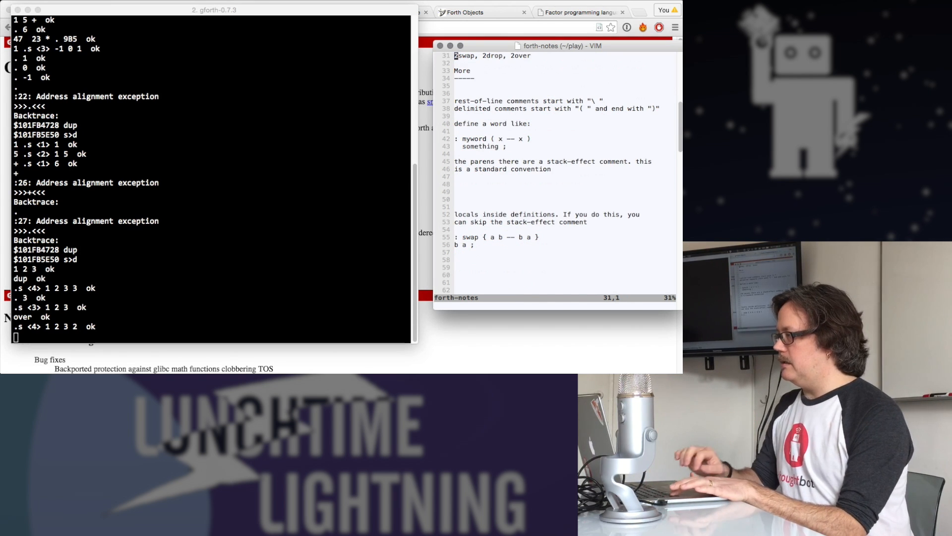
scroll("down", 3)
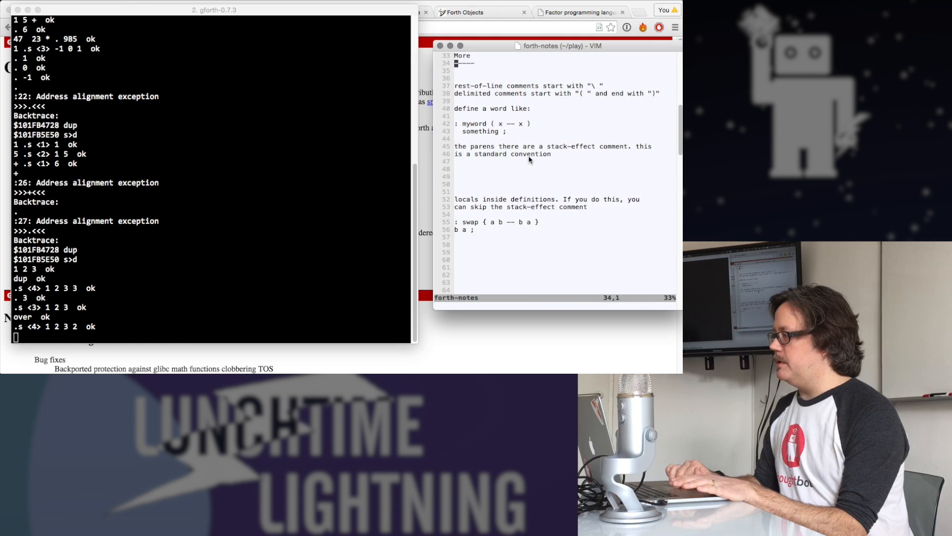
mouse_move(308, 225)
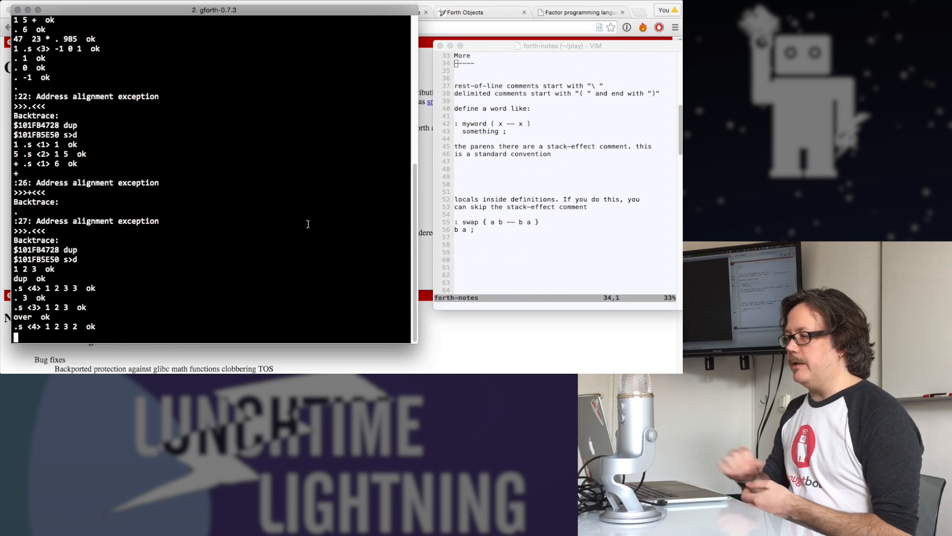
- Define the word add with stack comment ( n n -- n ) whose body is +
type(":")
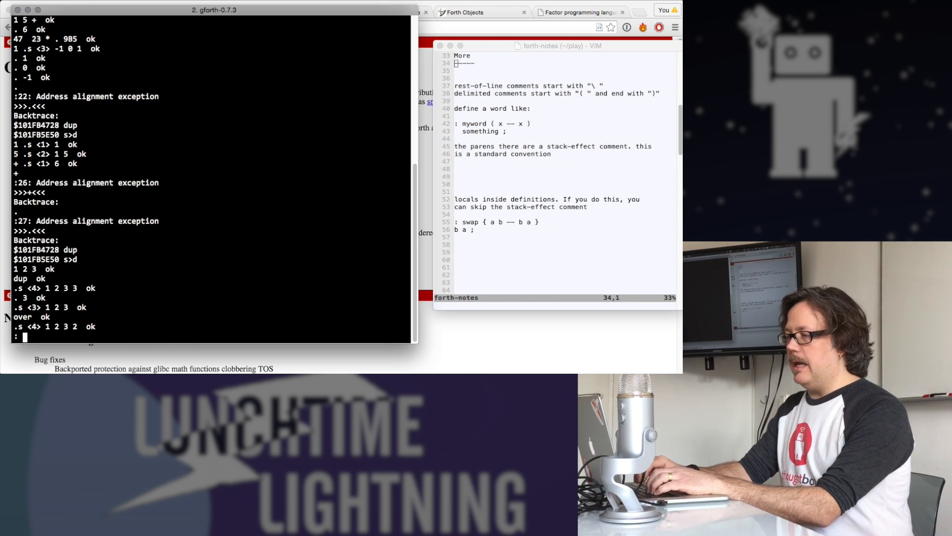
type("my")
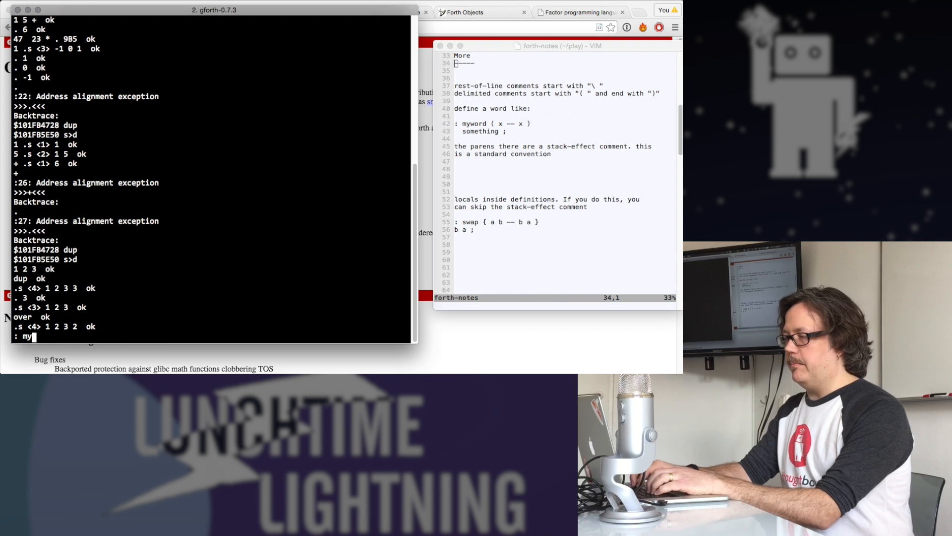
type("wor")
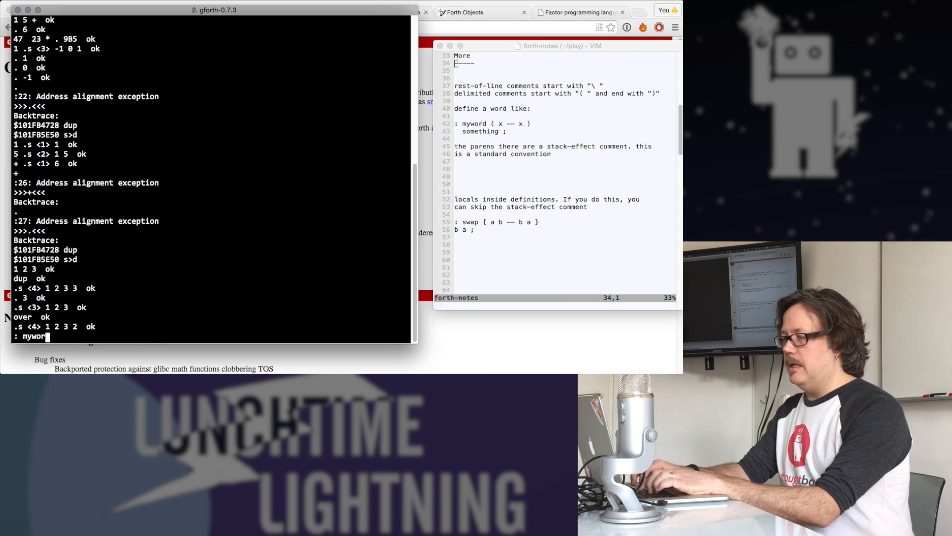
type("d")
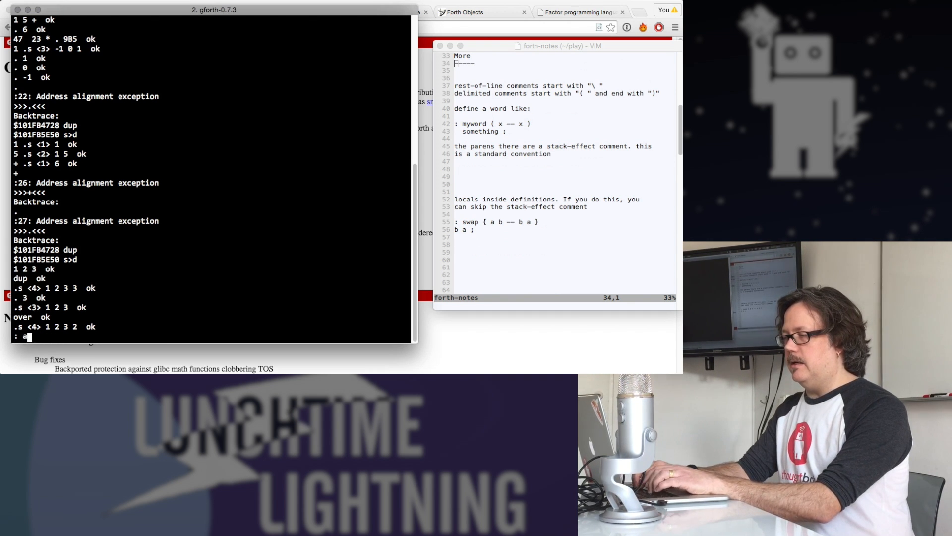
type("dd (")
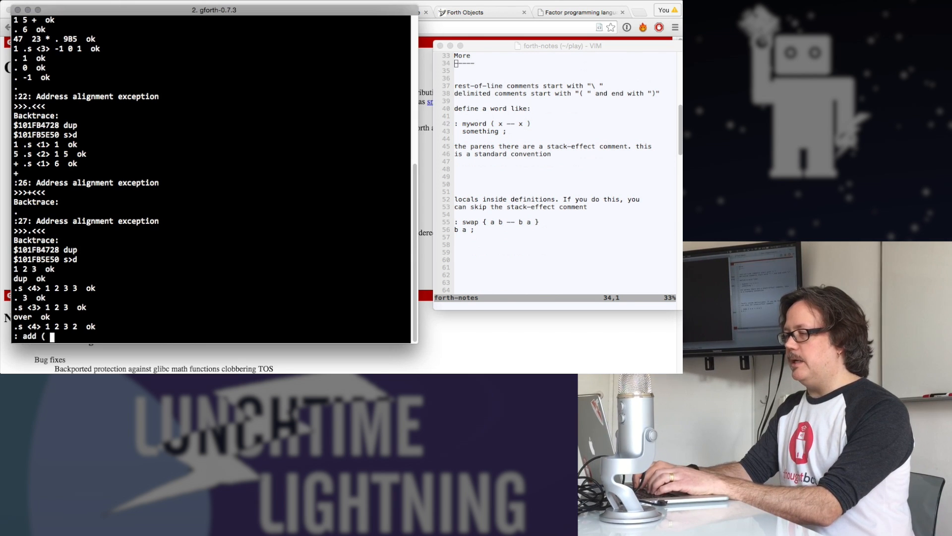
type("n")
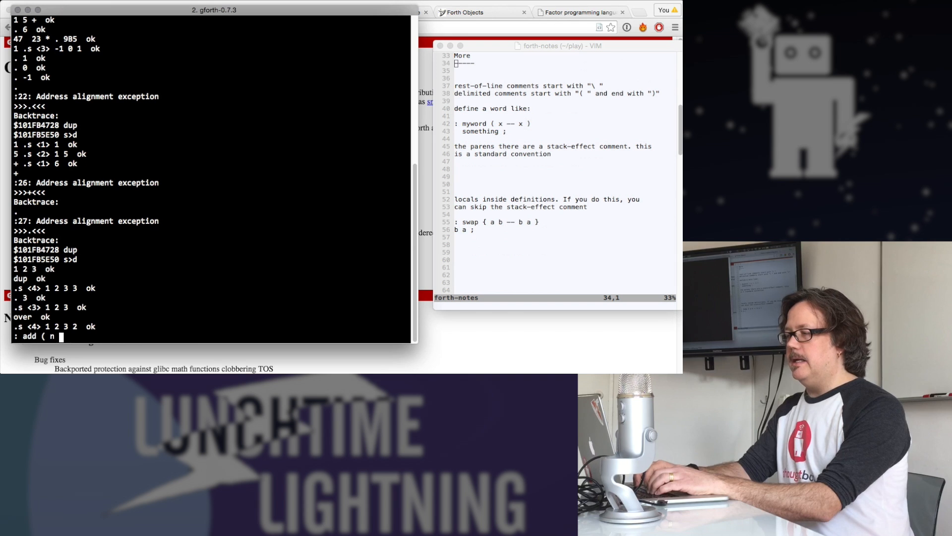
type("n -")
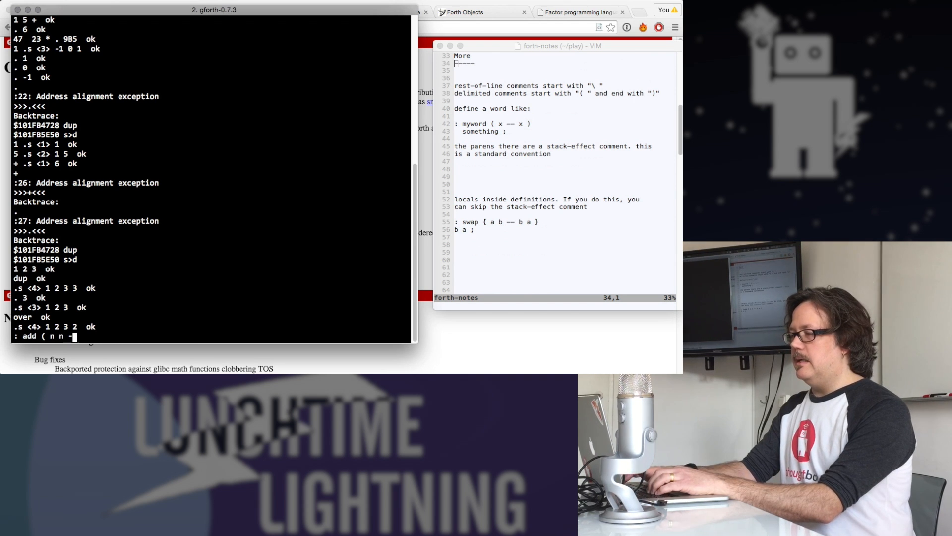
type("-- n)")
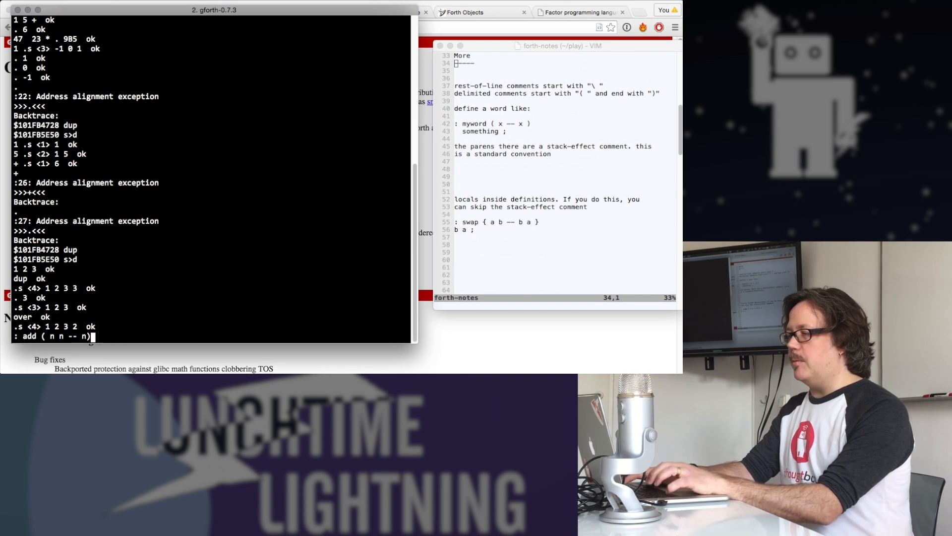
key("Return")
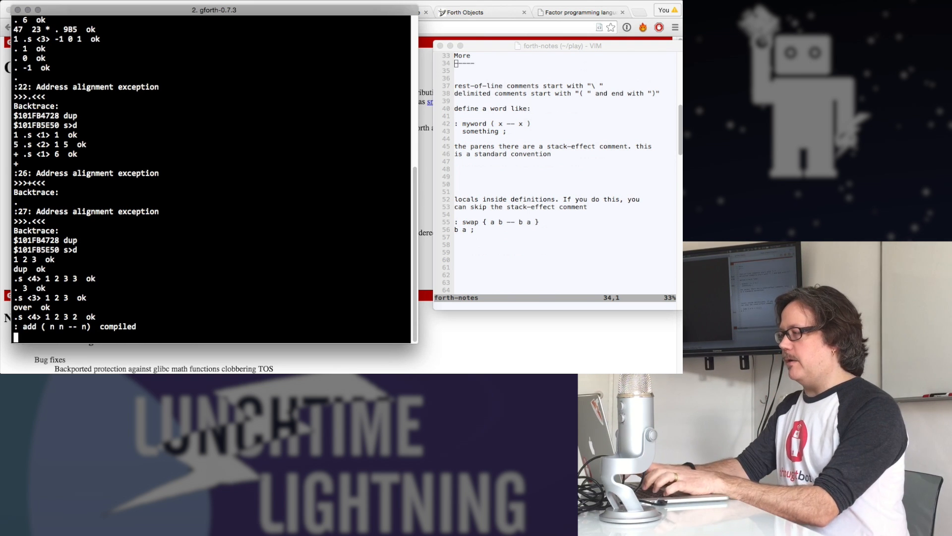
type("+ ;  ok")
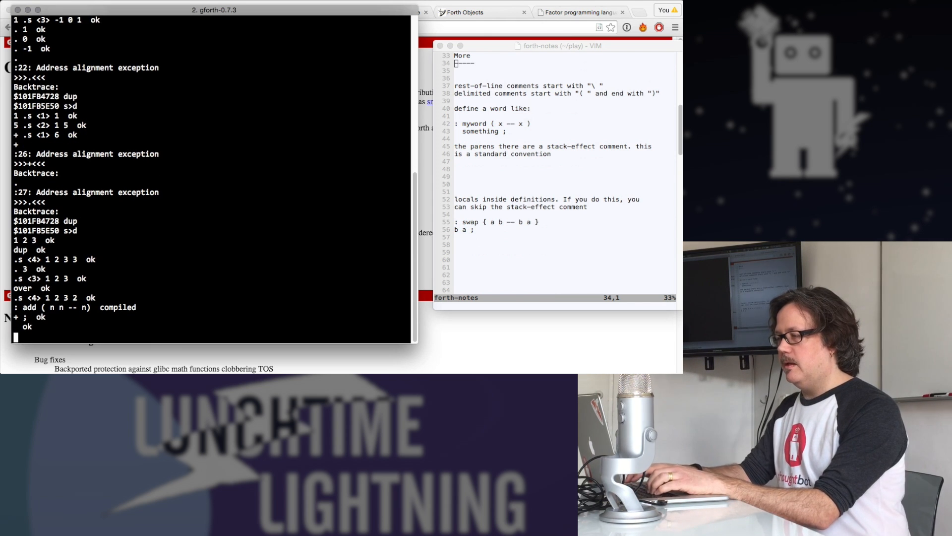
- Run 23 5 add to get 28 and inspect the stack
type("23")
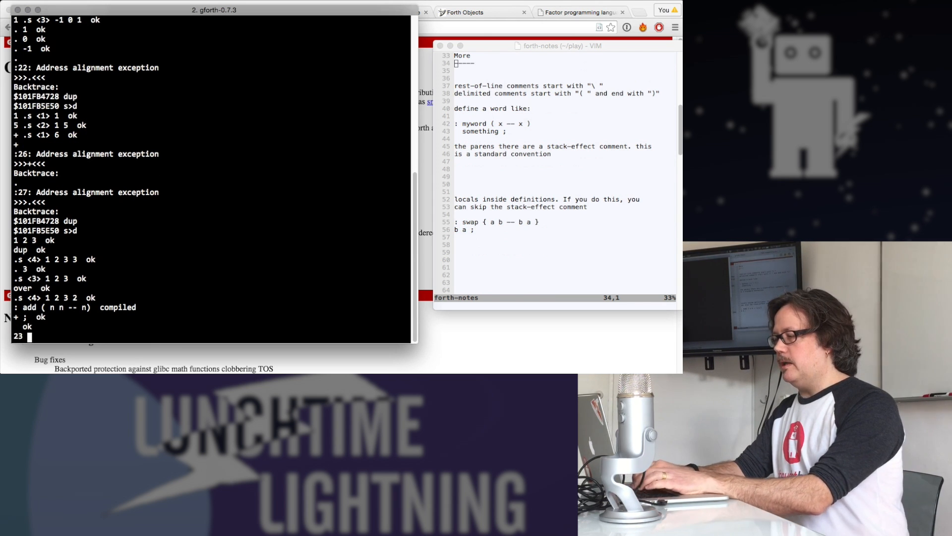
type("5 add")
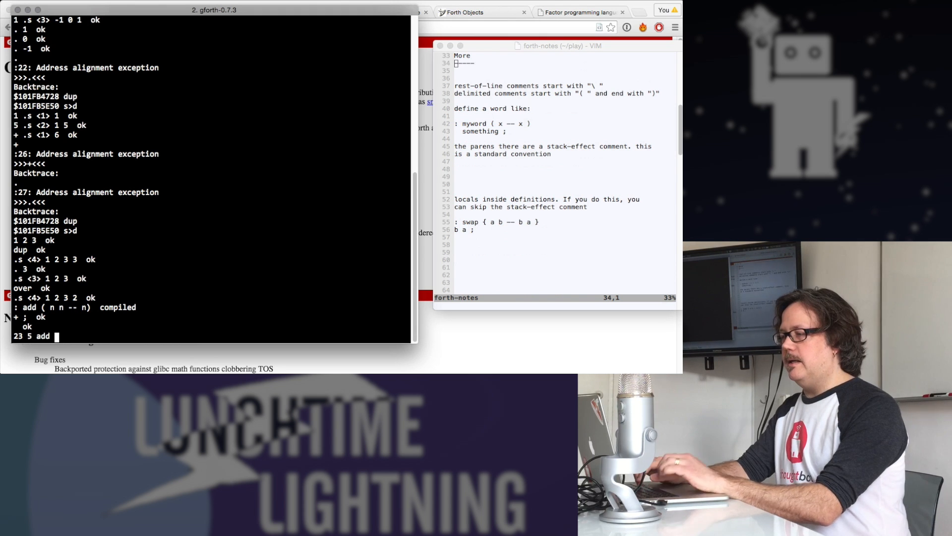
key("Return")
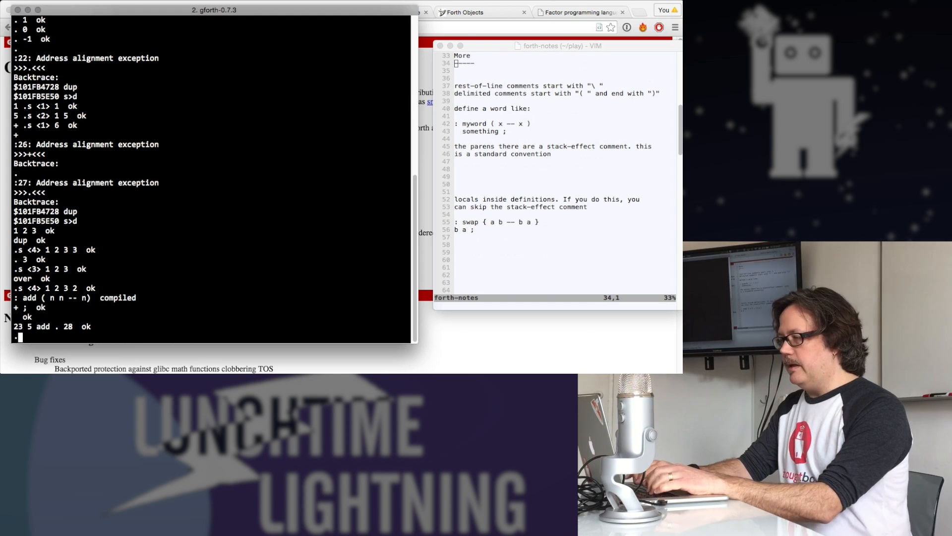
type("s")
key("Return")
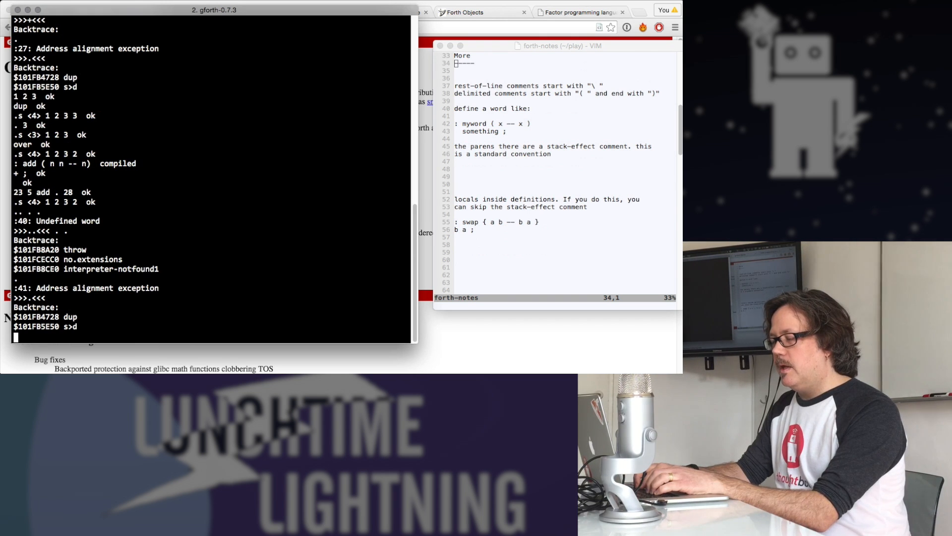
- Call add with too few stack values to raise an exception inside +
type("add")
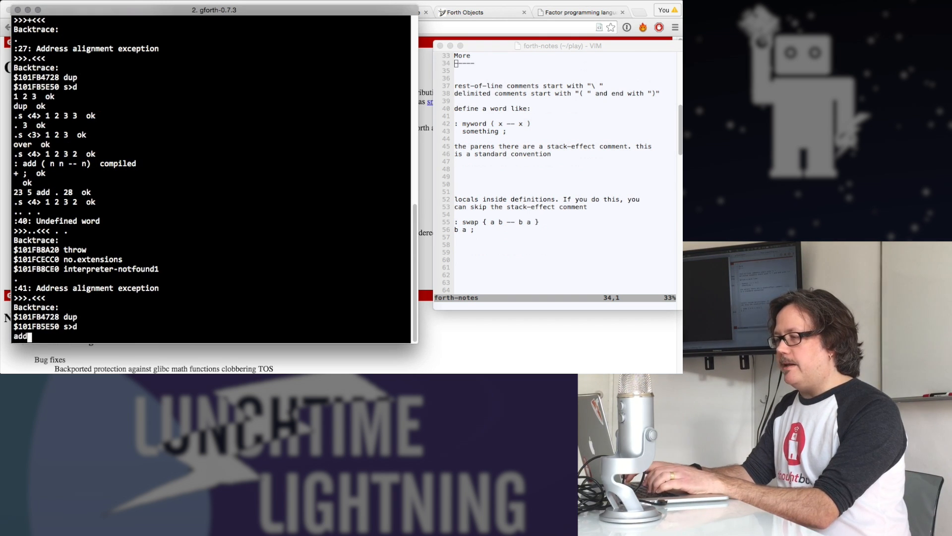
key("Return")
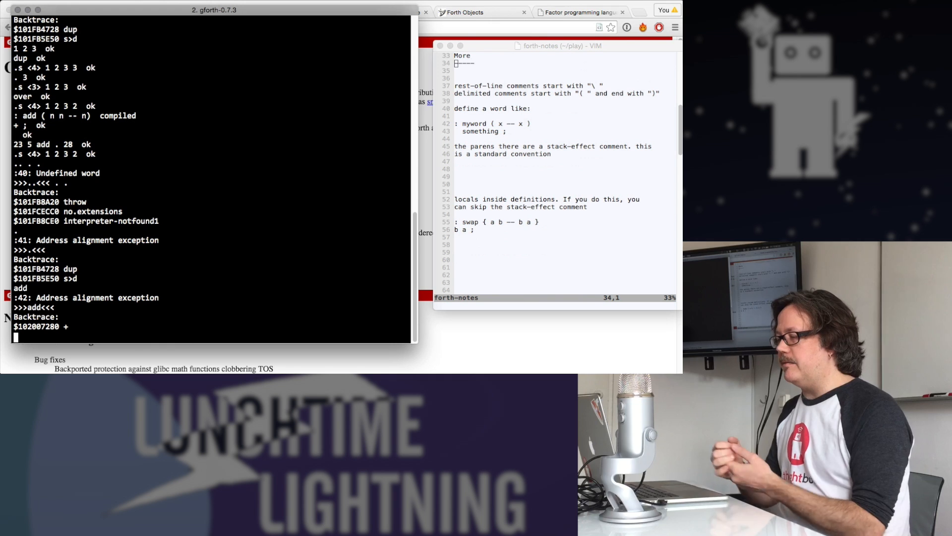
- Redefine swap using locals { a b -- b a } with body 'b a'
type(": sw")
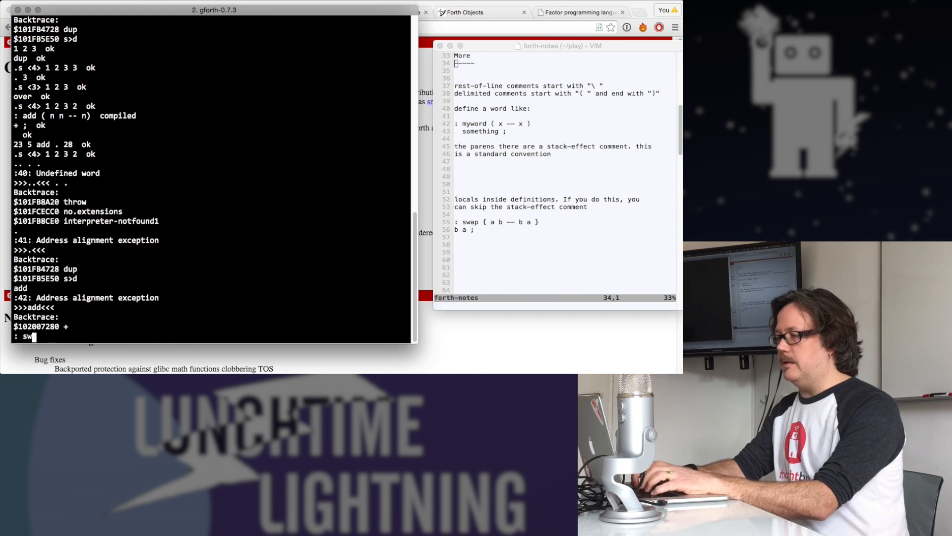
type("ap {")
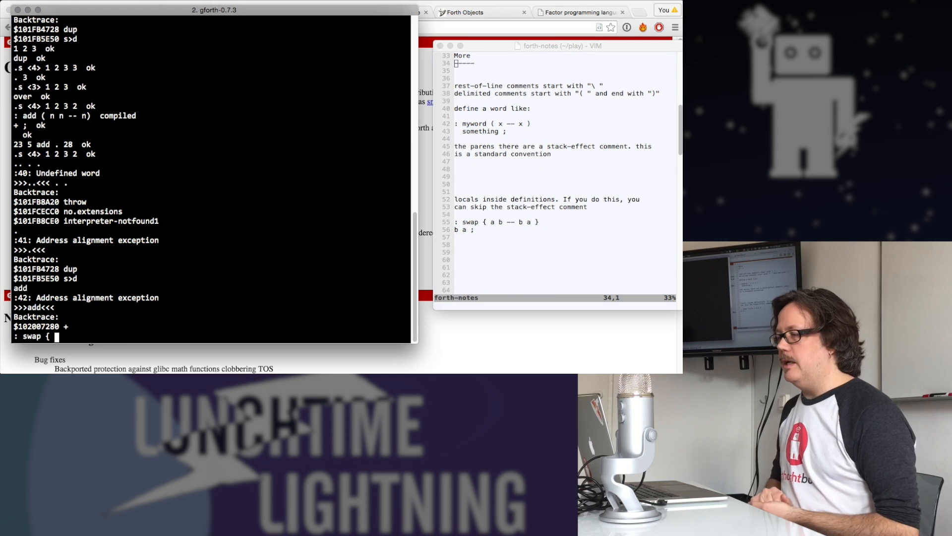
type("a")
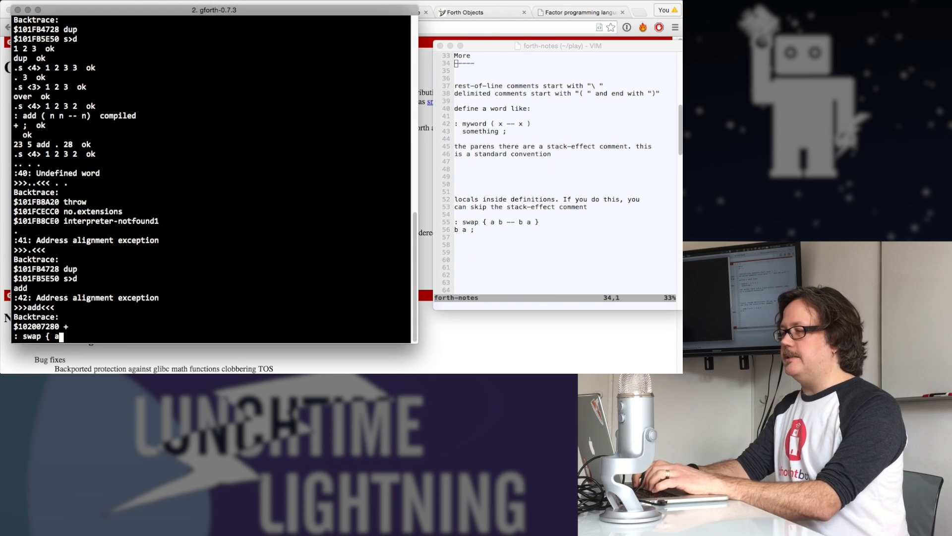
type("b")
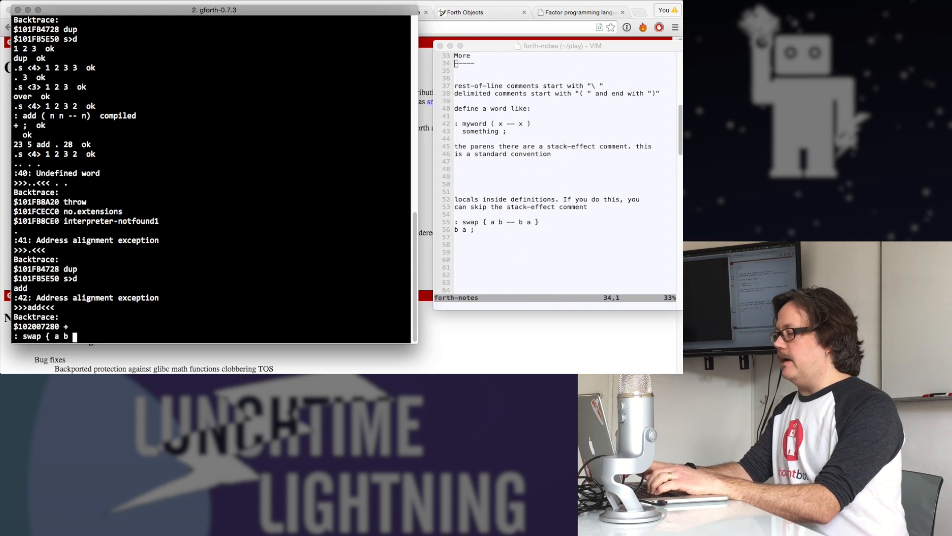
type("--")
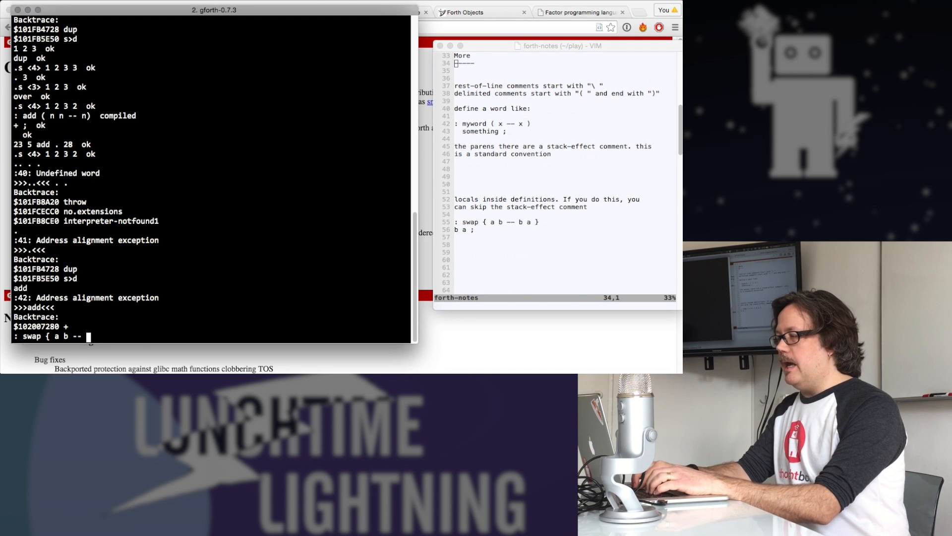
type("b a")
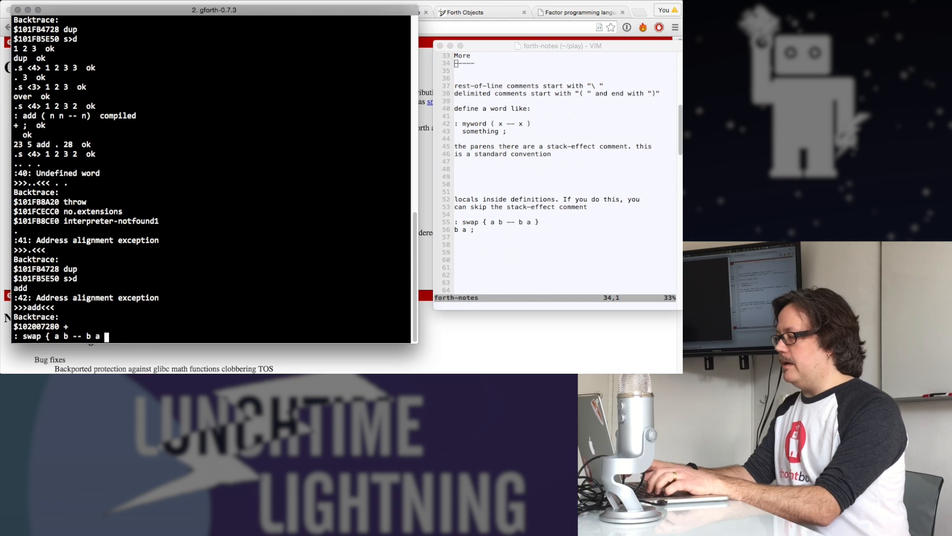
key("Return")
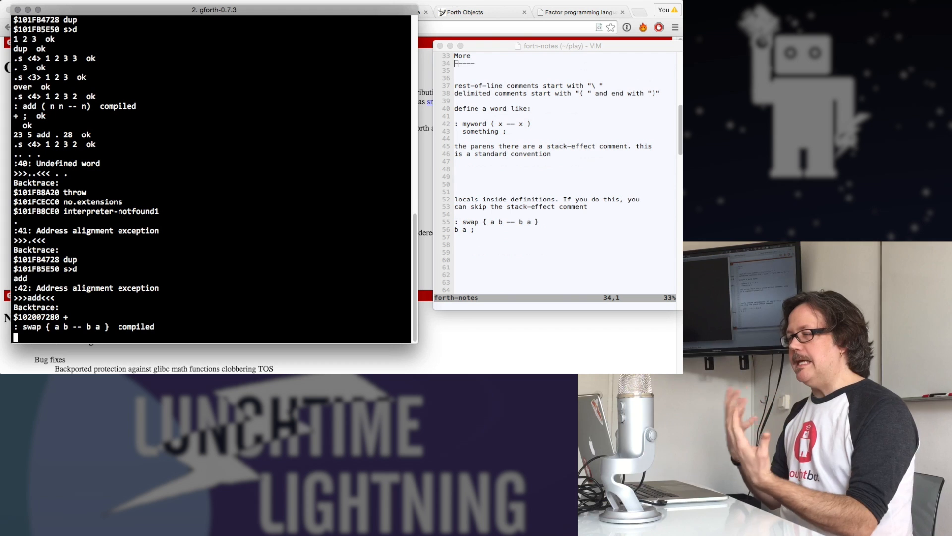
type("b")
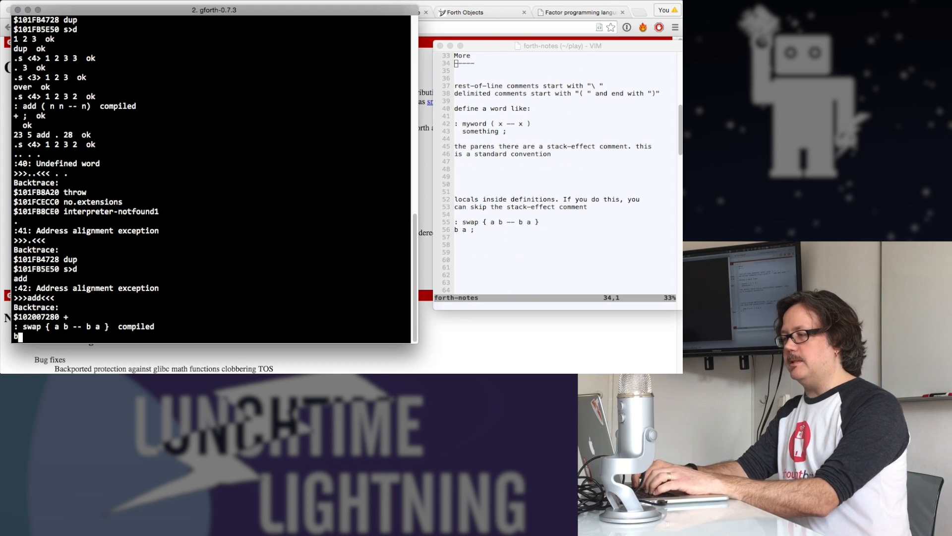
key("Return")
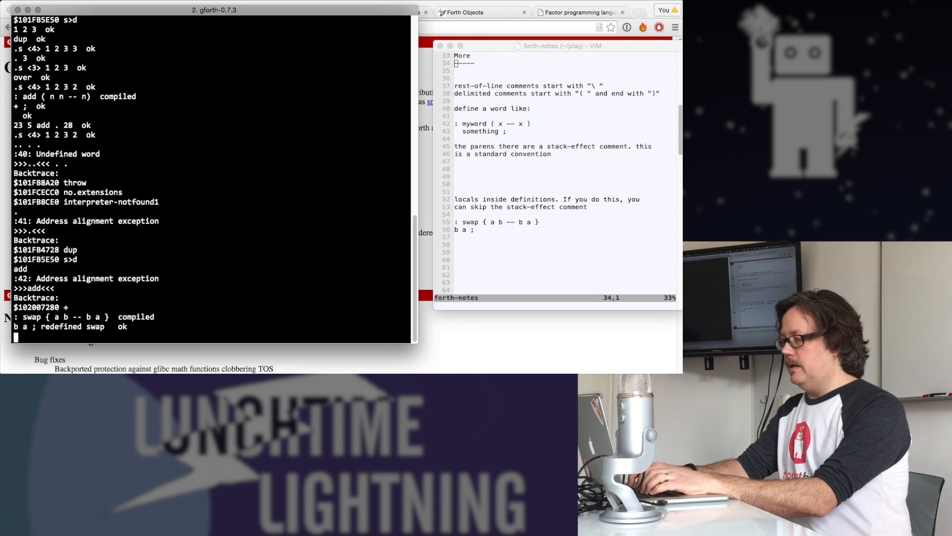
- Run '7 89 swap . .' to confirm it prints 7 then 89
type("7 89")
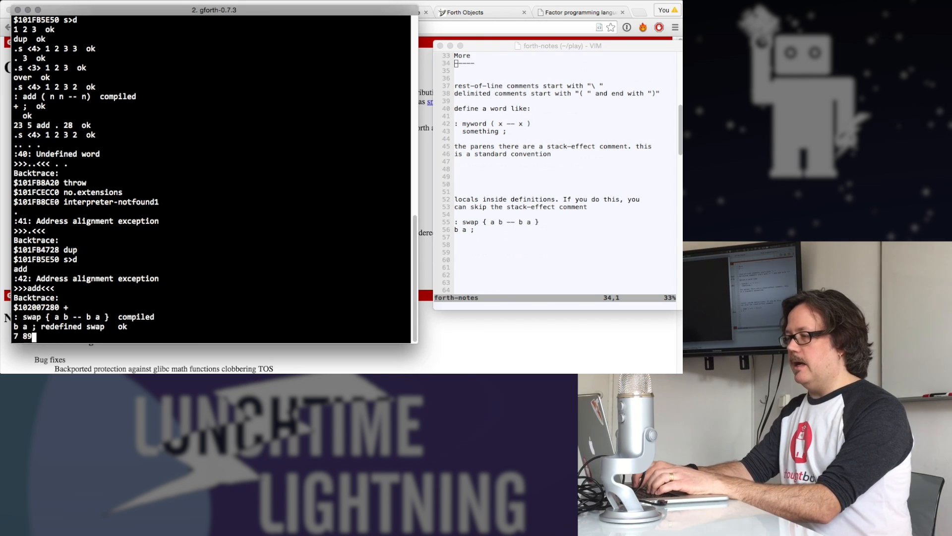
type("swap")
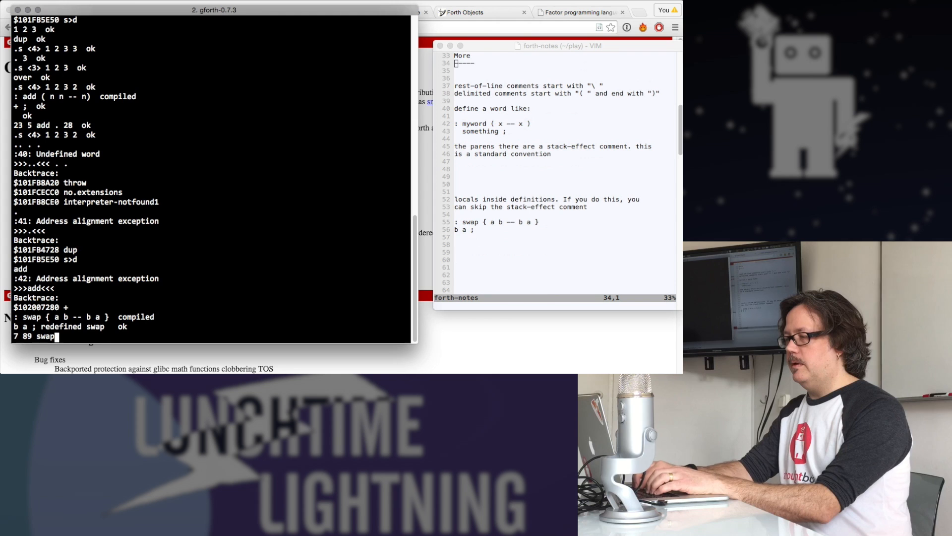
key("Return")
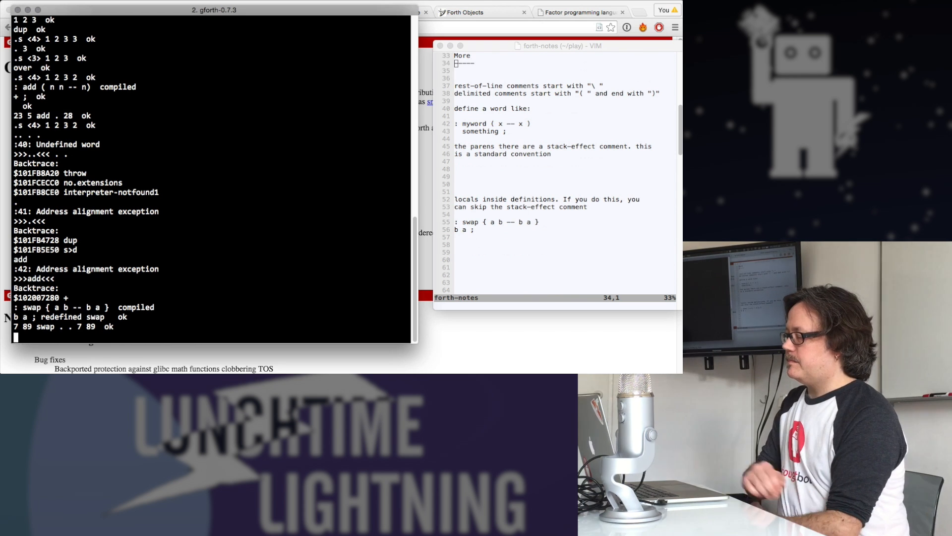
- Scroll the notes to the conditional flow-control section and start ': abs' in Gforth
scroll("down", 3)
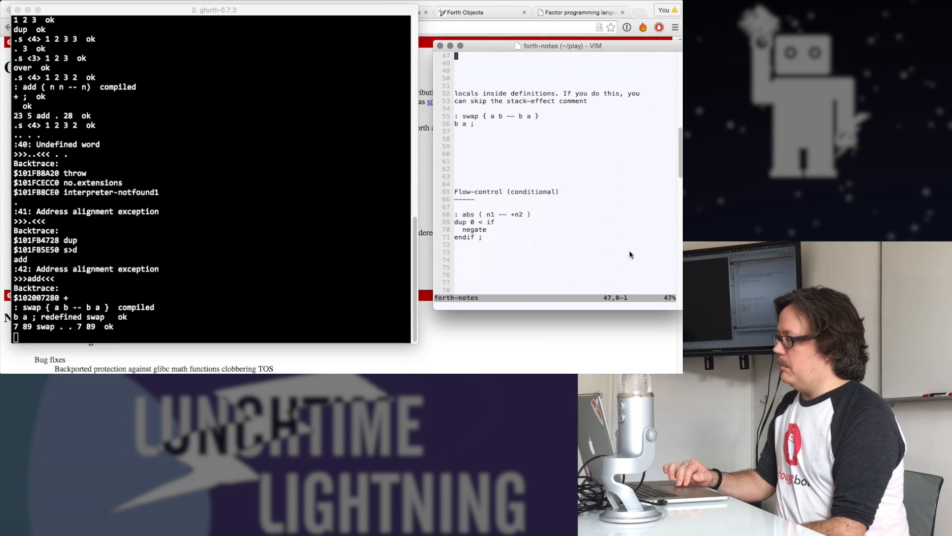
scroll("down", 3)
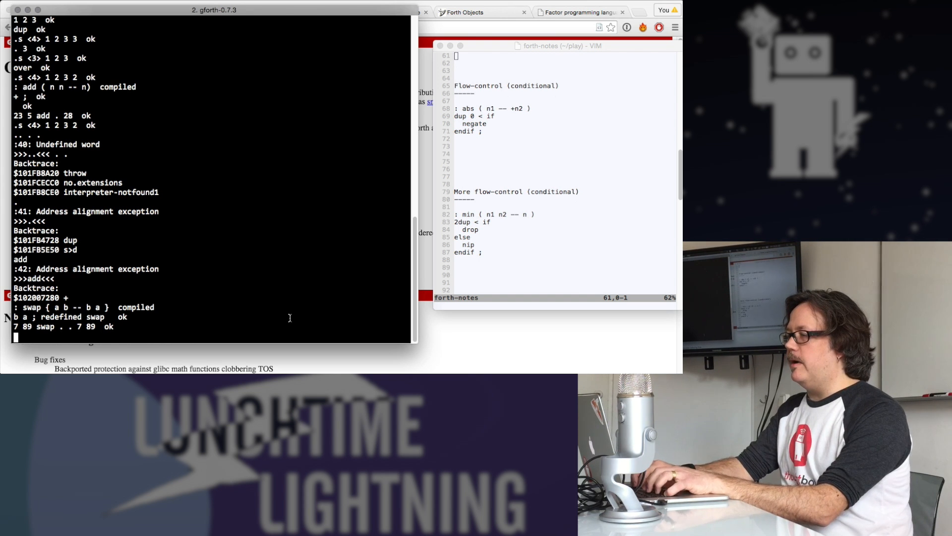
type(": abs")
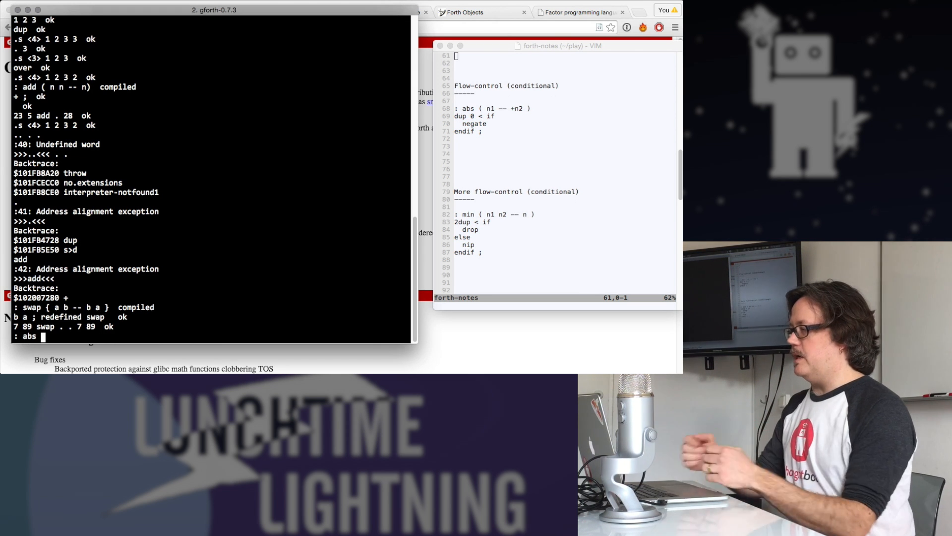
- Enter the abs header line with stack comment ( n1 -- +n2 )
type("( n")
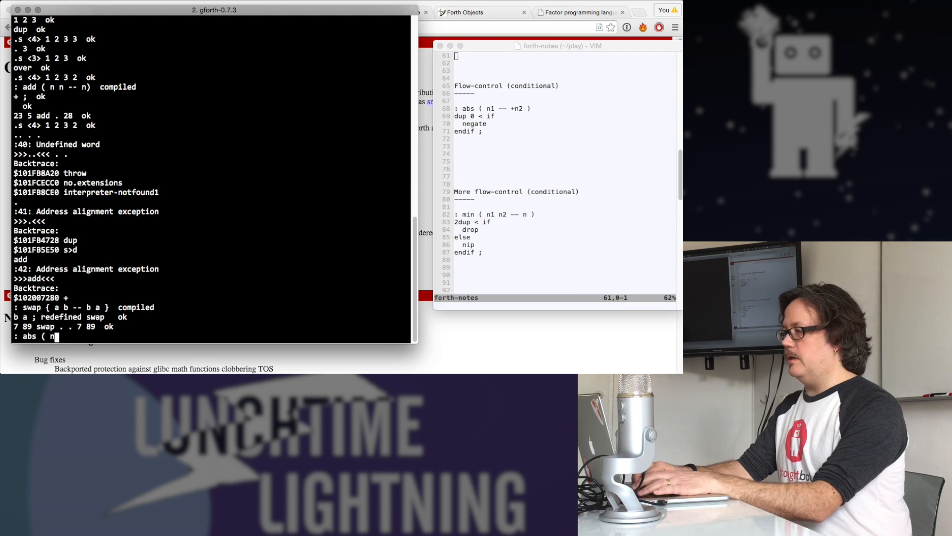
type("1 --")
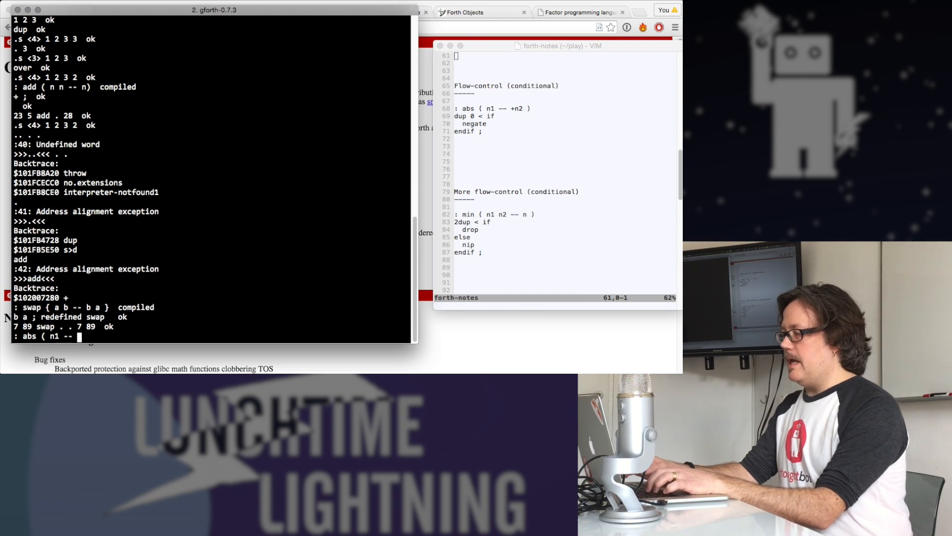
type("+n2")
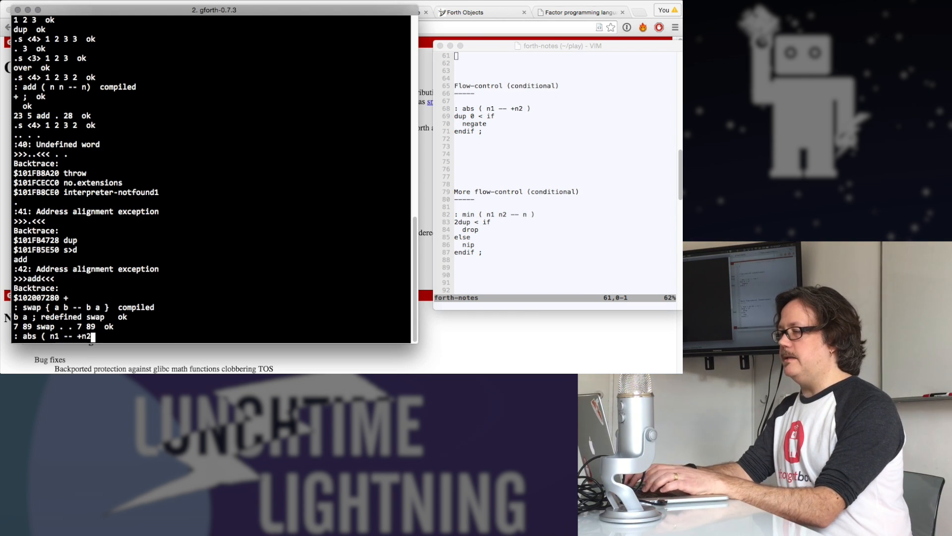
type(")")
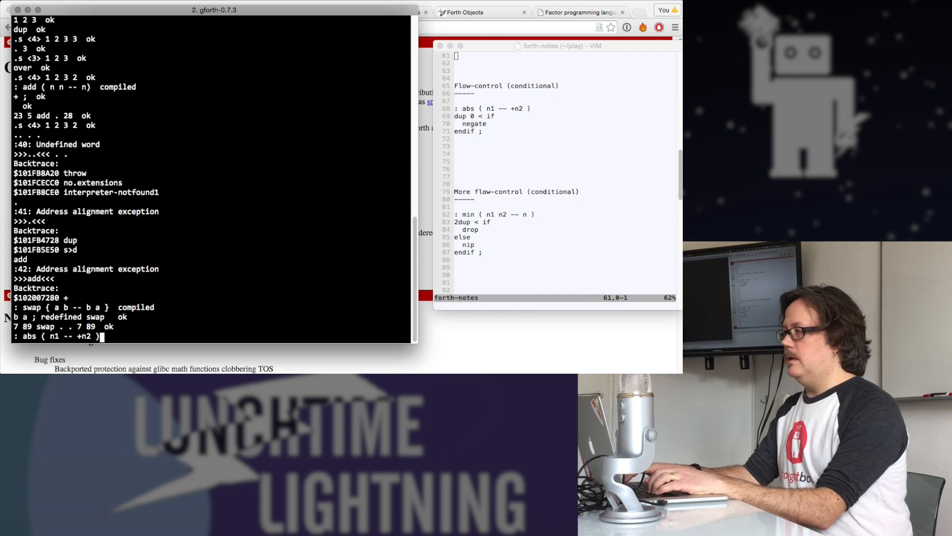
key("Return")
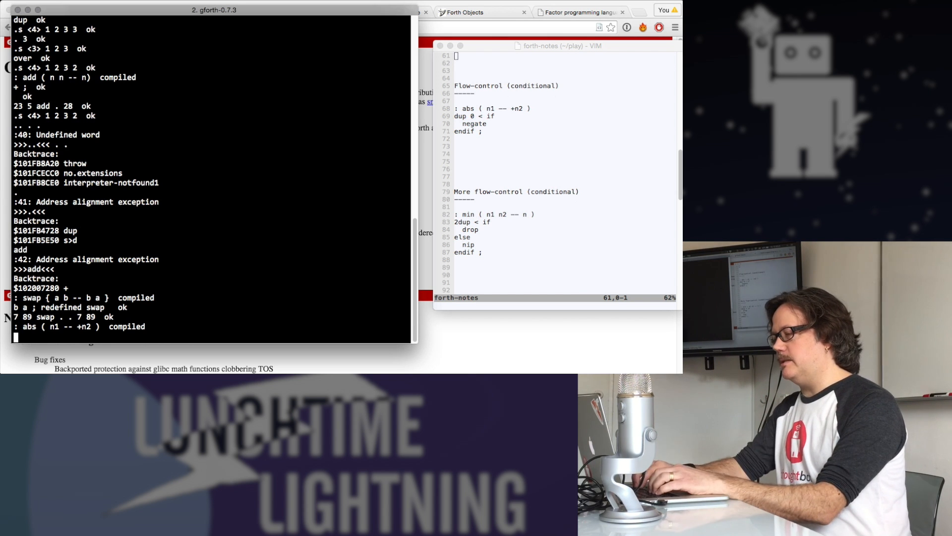
- Complete abs with 'dup 0 < if negate endif ;' and compile it
type("dup")
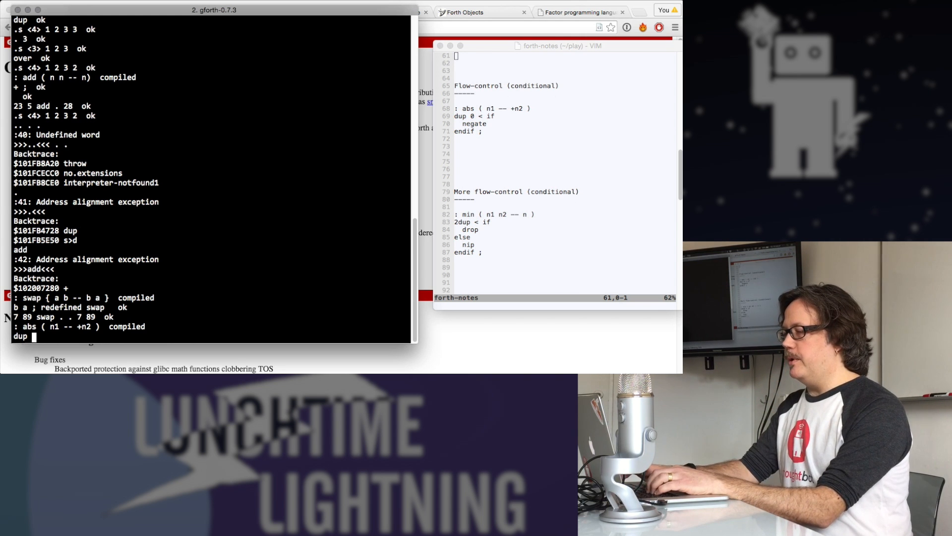
type("0")
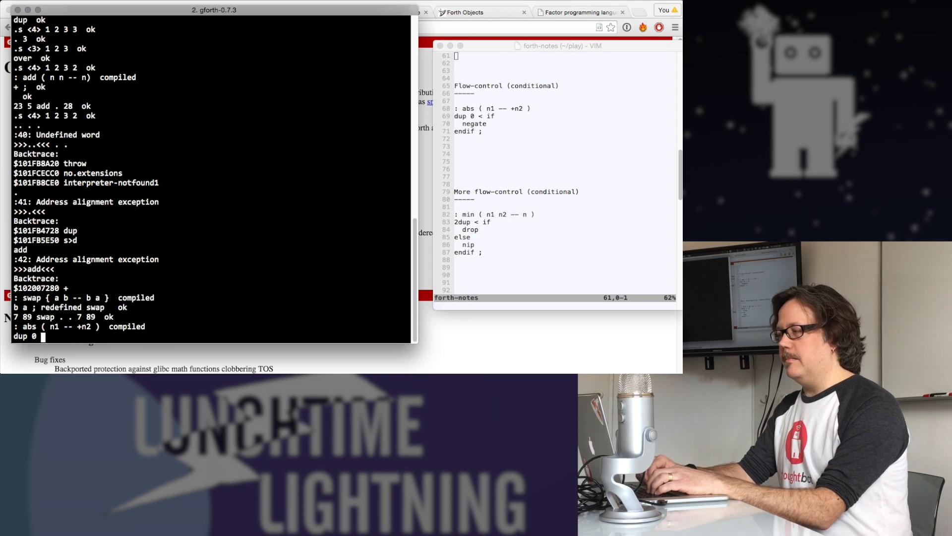
type("<")
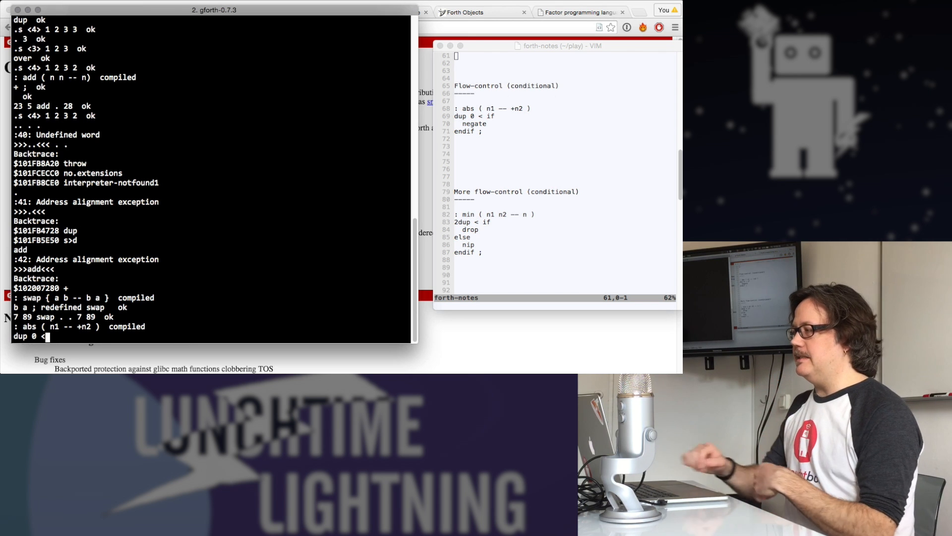
type("i")
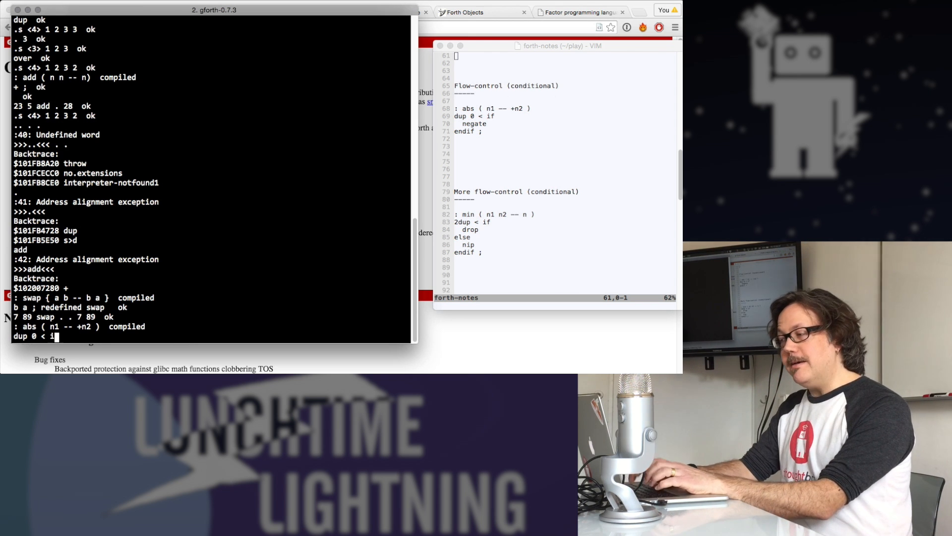
key("Return")
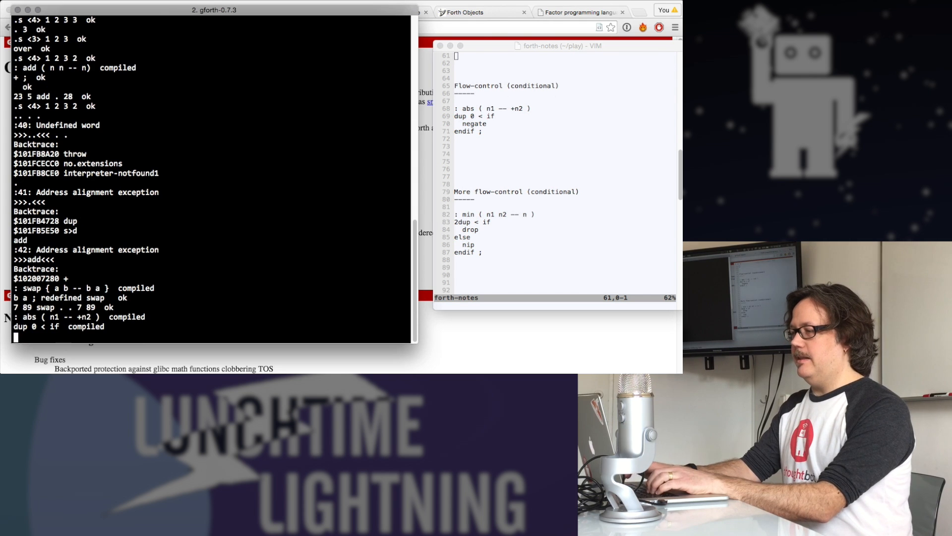
type("n")
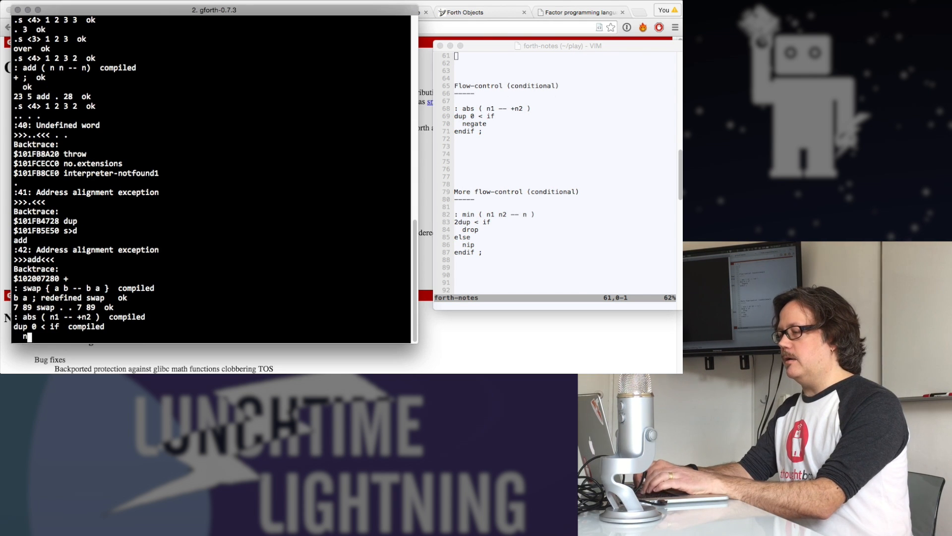
type("egate")
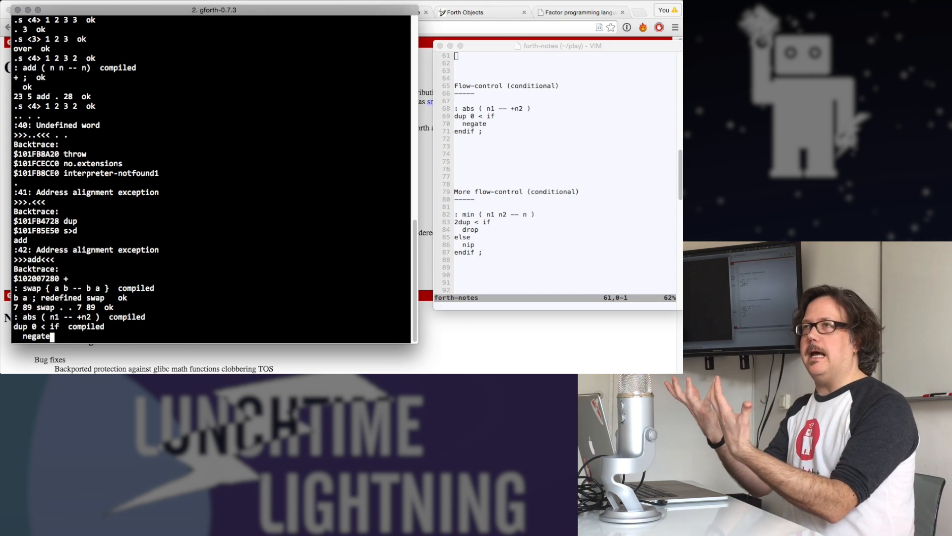
key("Return")
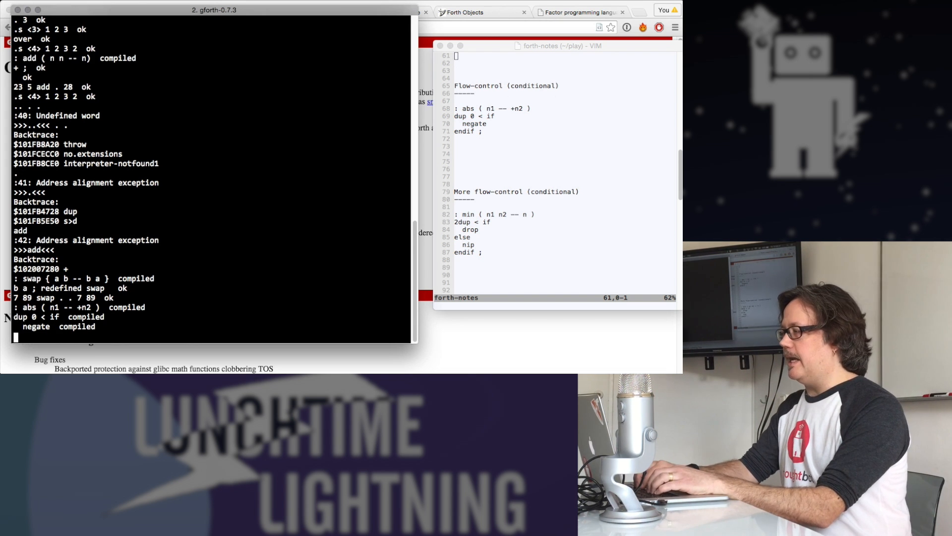
type("endif ;")
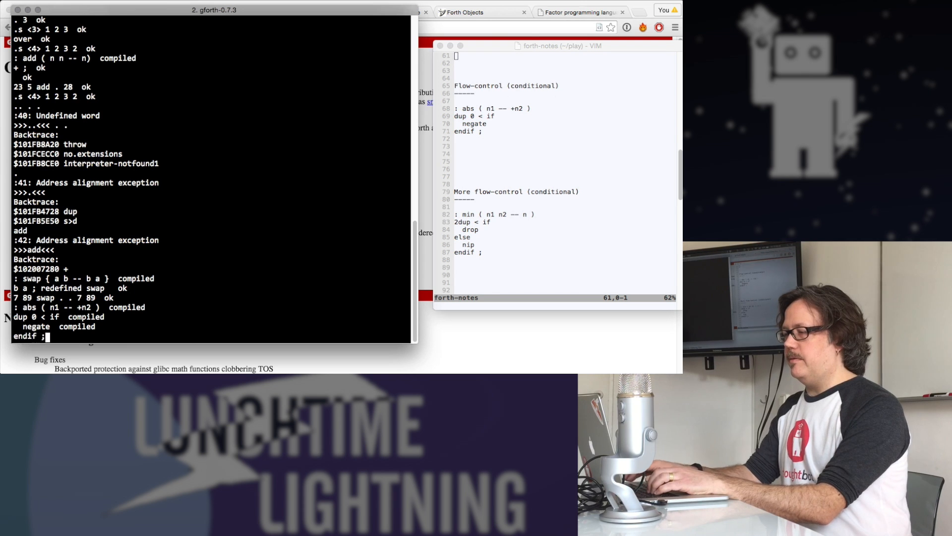
key("Return")
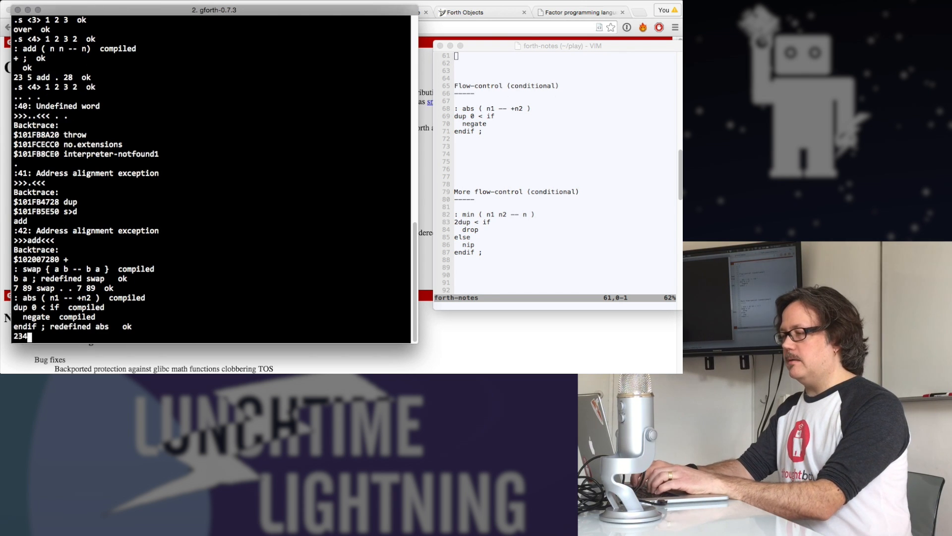
- Test abs: 234 stays 234 and -23478923 becomes 23478923 on the stack
key("Return")
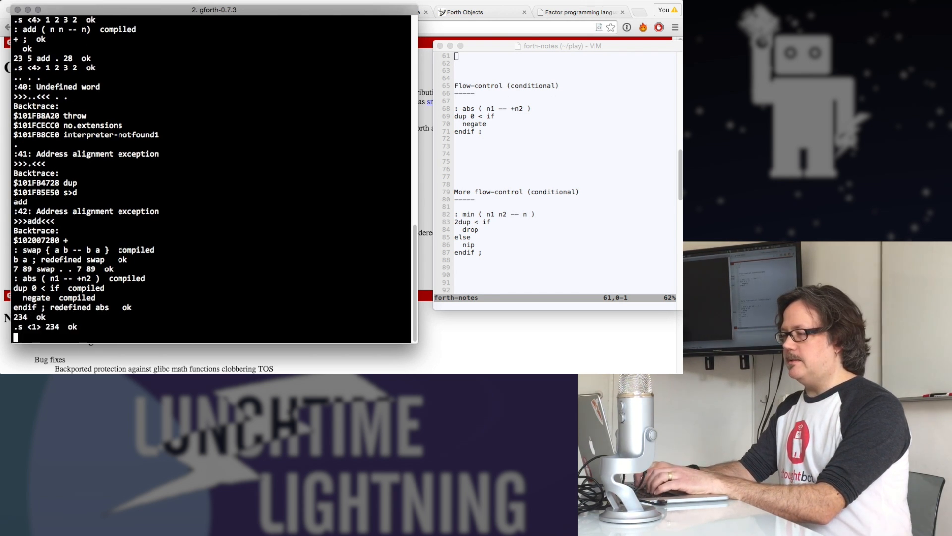
type("abs  ok")
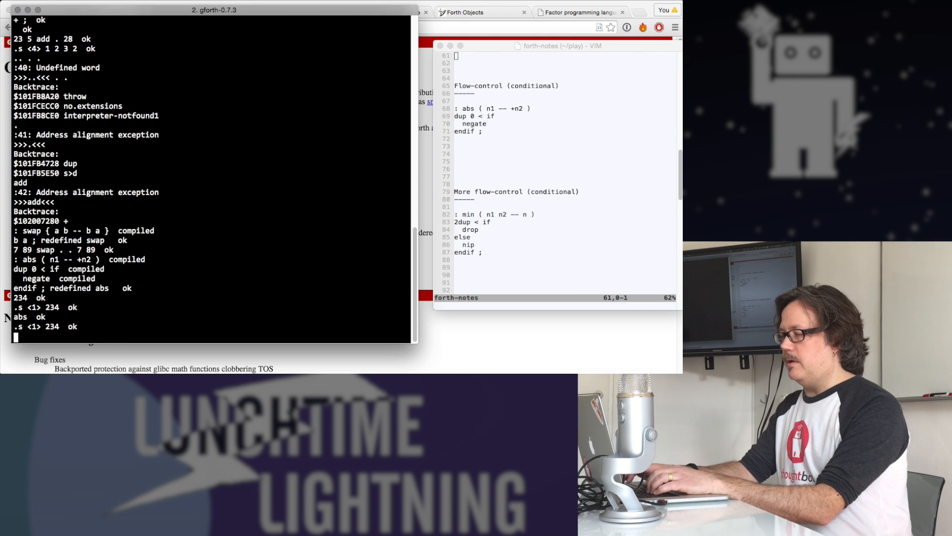
type("- 23")
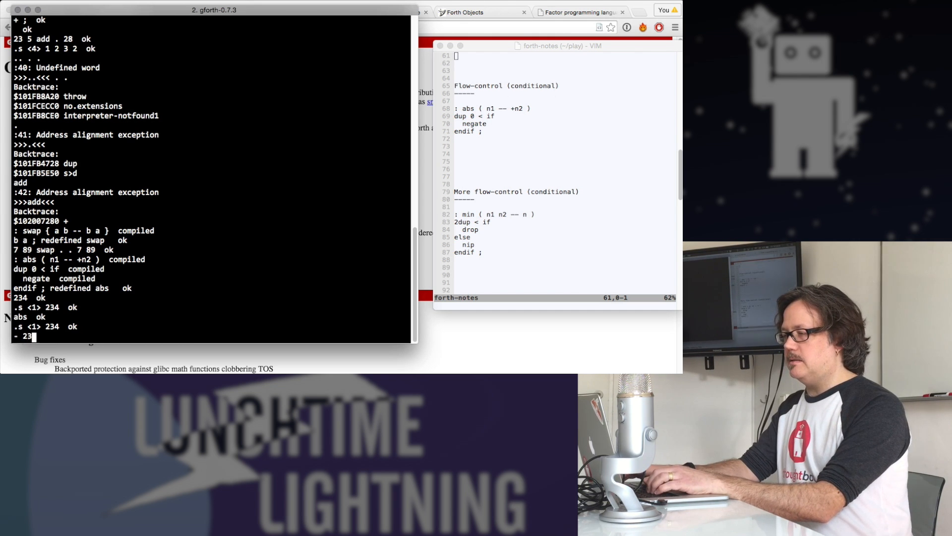
type("7892374")
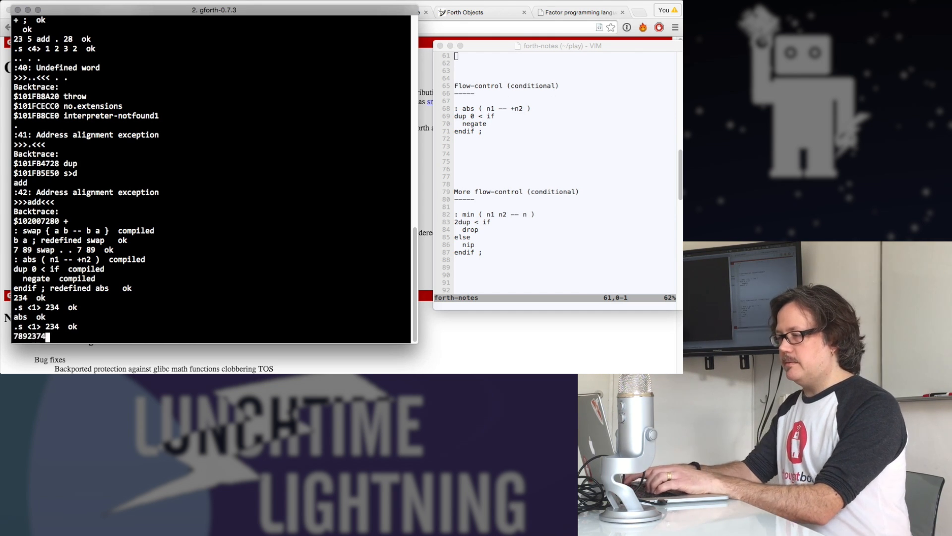
key("Return")
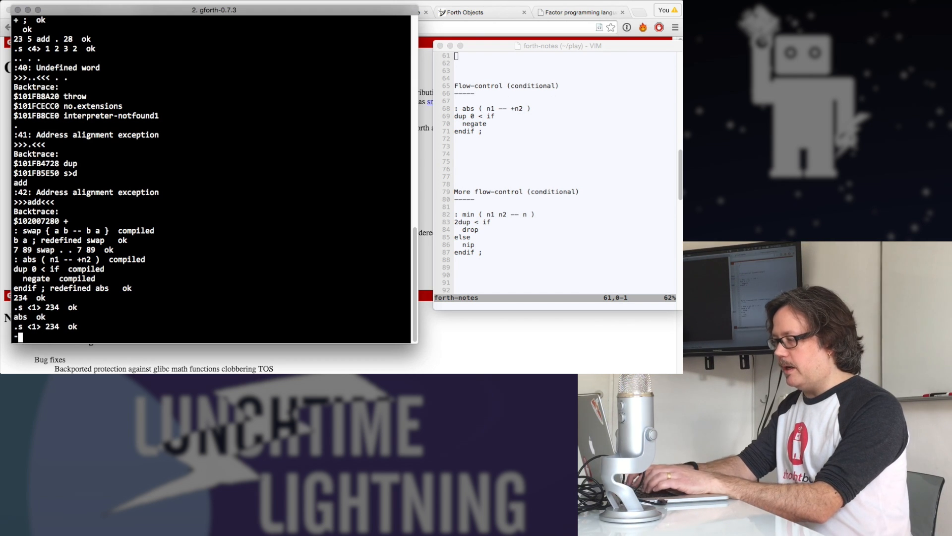
key("Return")
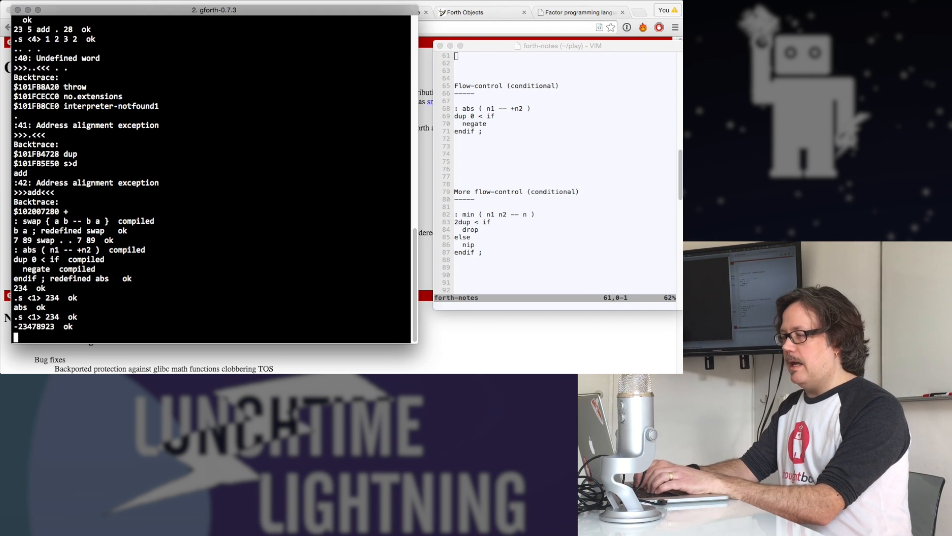
key("Return")
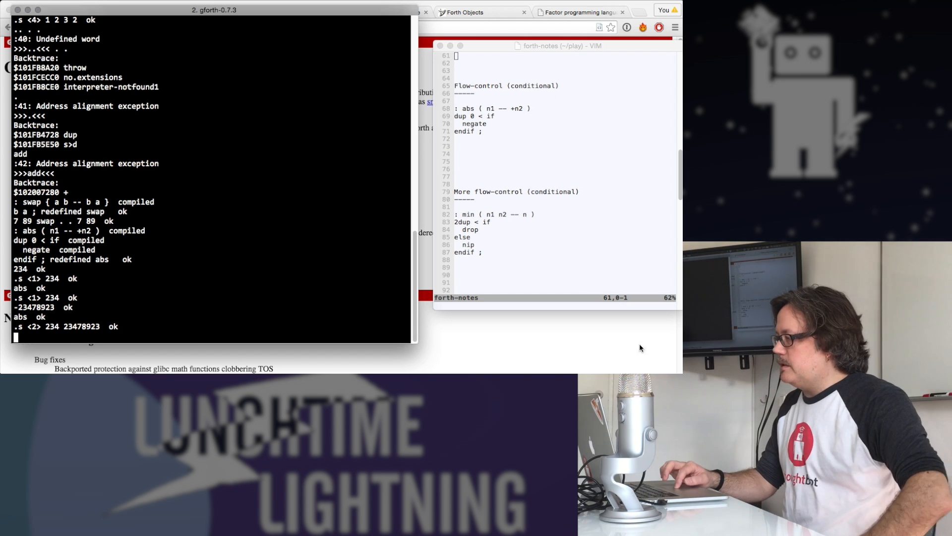
- Scroll the notes to Loops and yank the endless begin/again definition
scroll("down", 3)
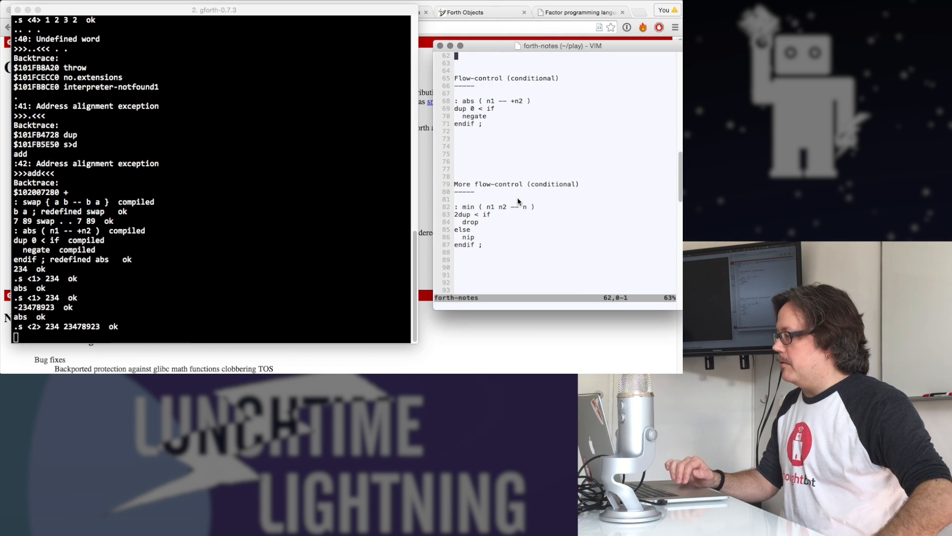
scroll("down", 3)
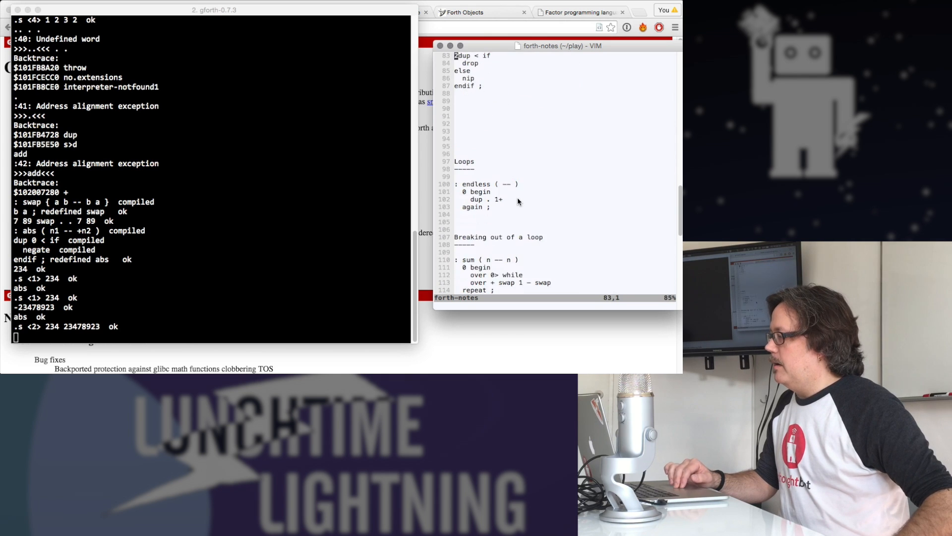
scroll("down", 3)
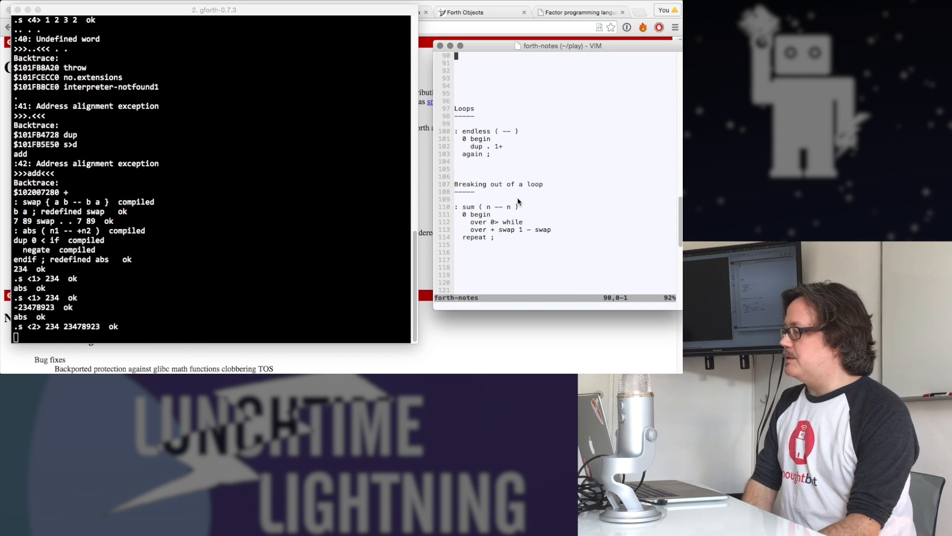
mouse_move(442, 121)
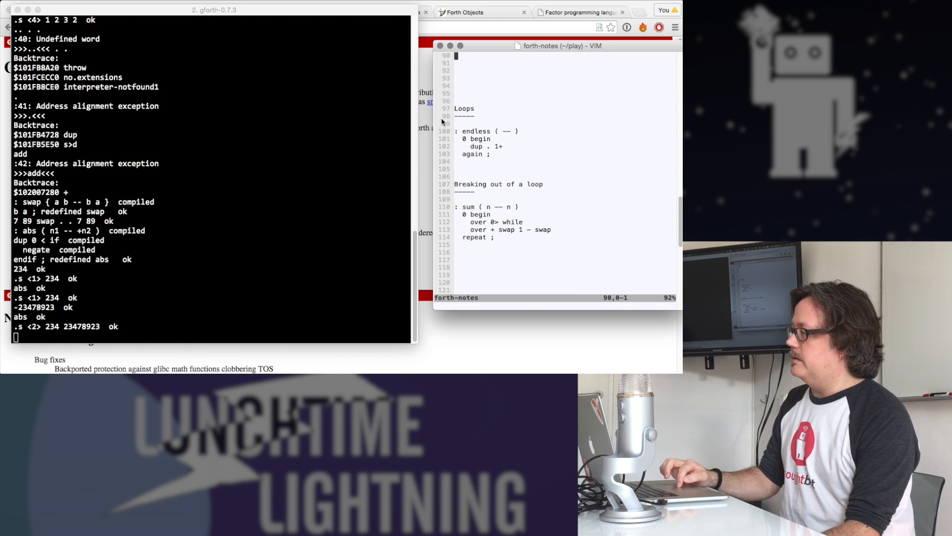
key("V")
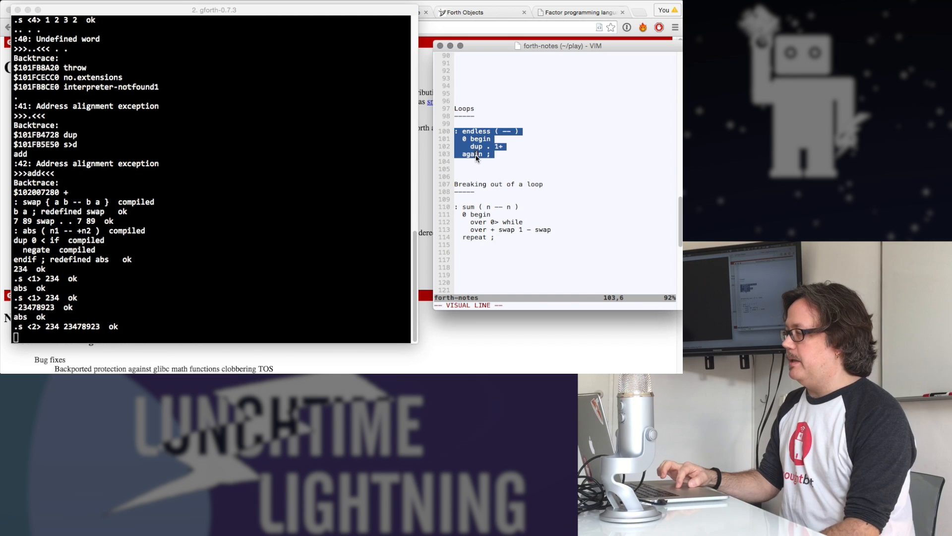
key("y")
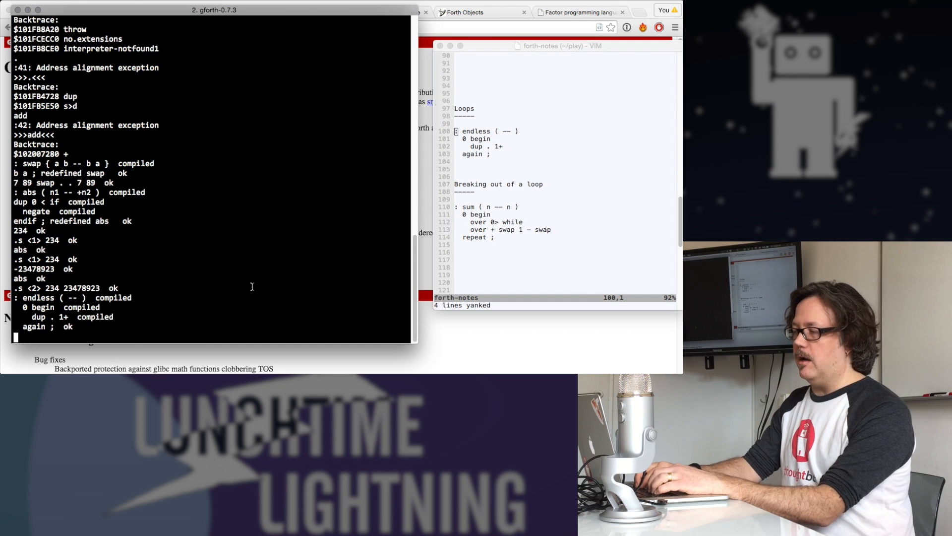
- Run endless counting in hex, interrupt, switch to decimal and run it again
type("e")
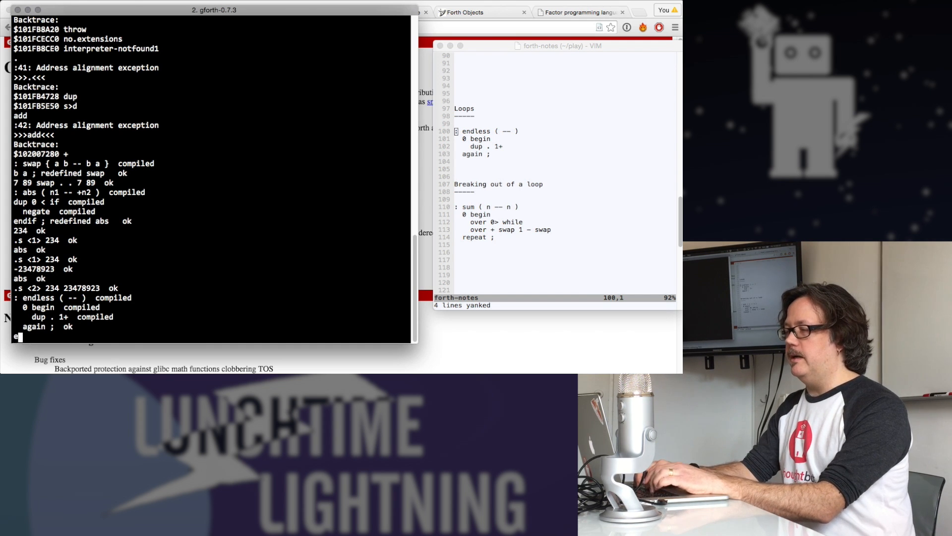
key("Return")
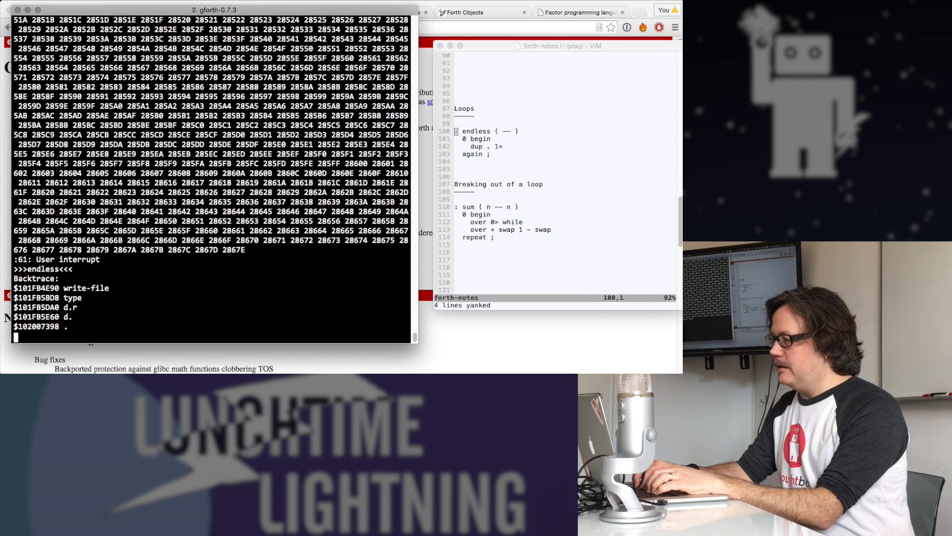
type("d")
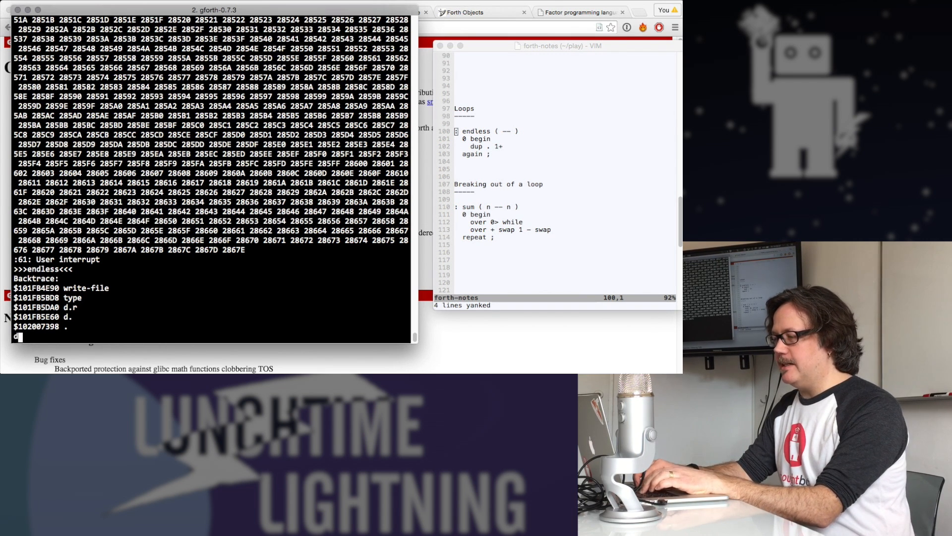
type("eciaml")
type("end")
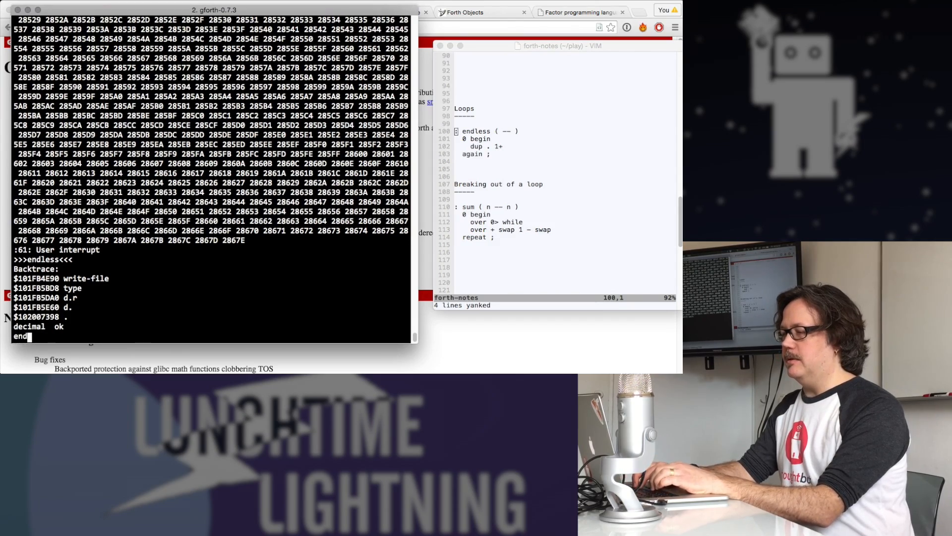
key("Return")
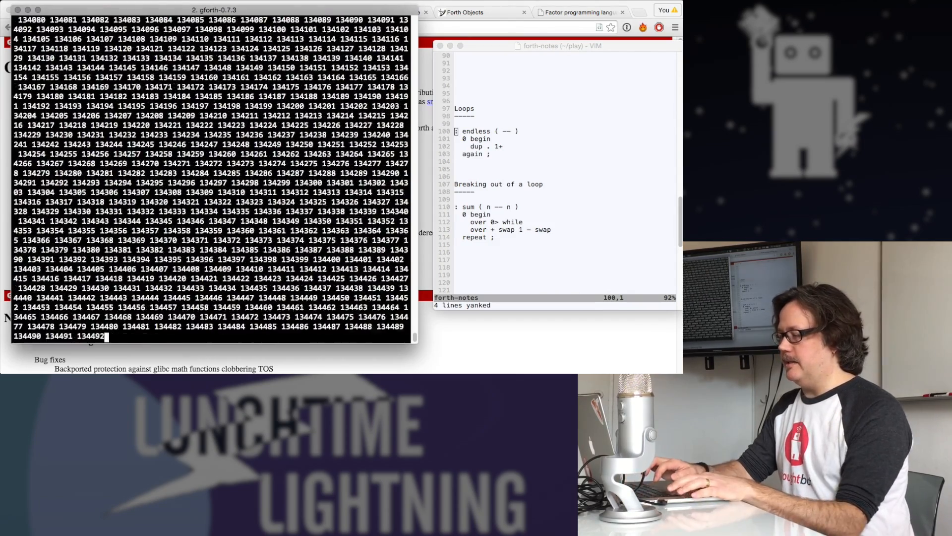
key("ctrl+c")
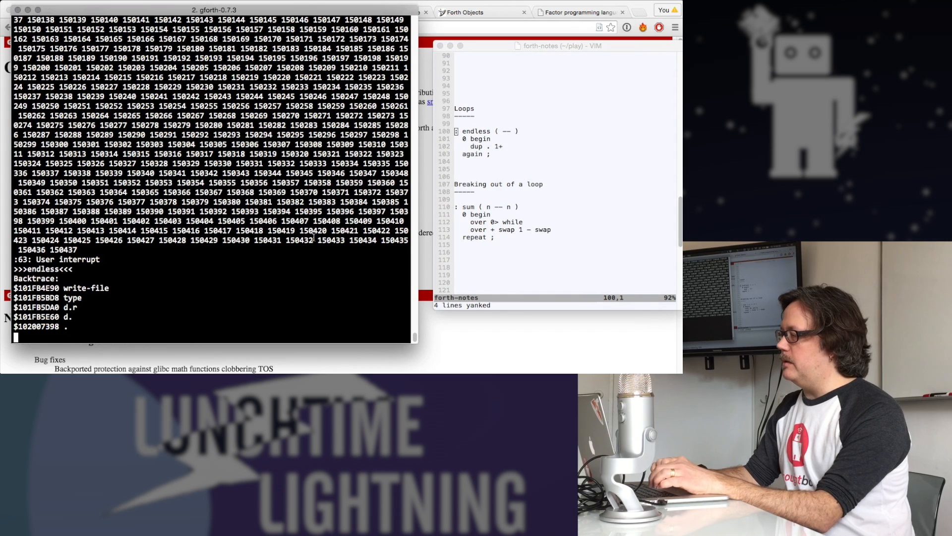
- Paste the begin/while/repeat sum definition and confirm '4 sum .' prints 10
key("V")
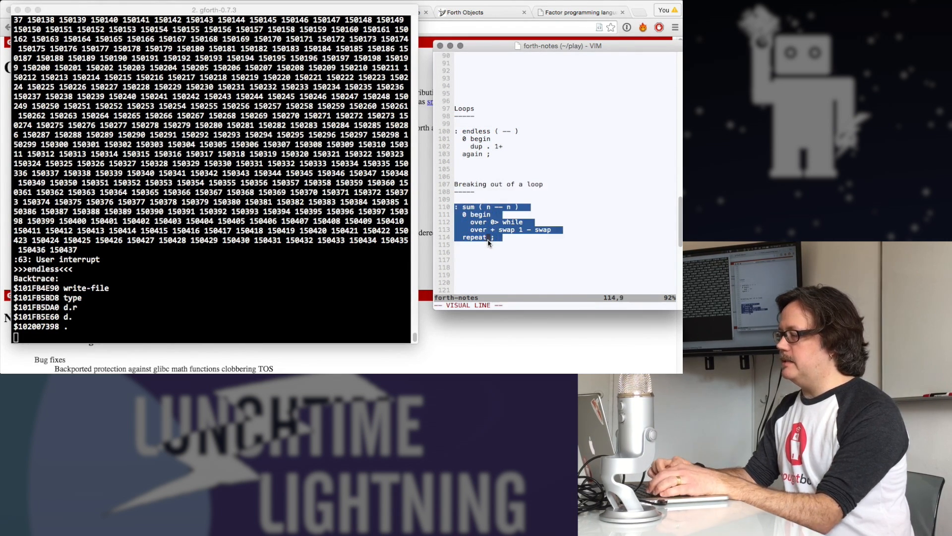
key("y")
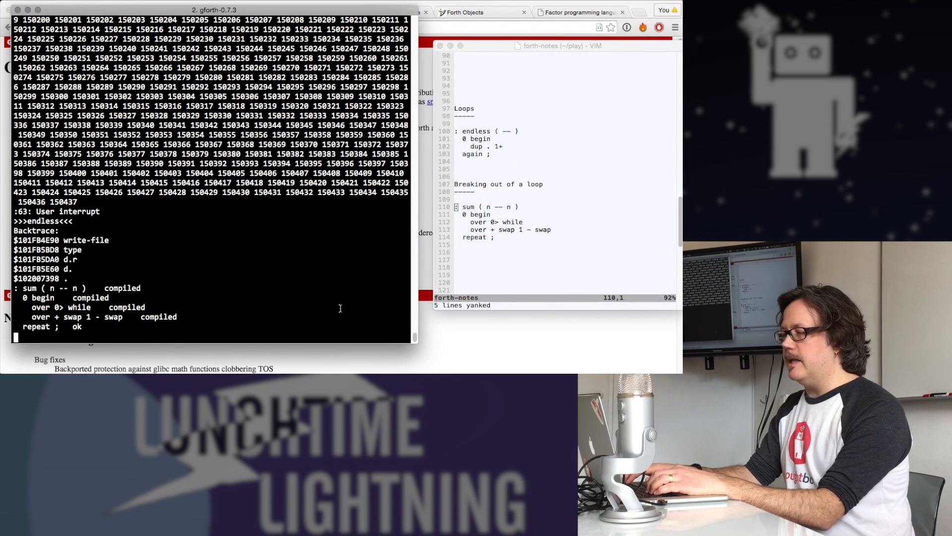
key("Return")
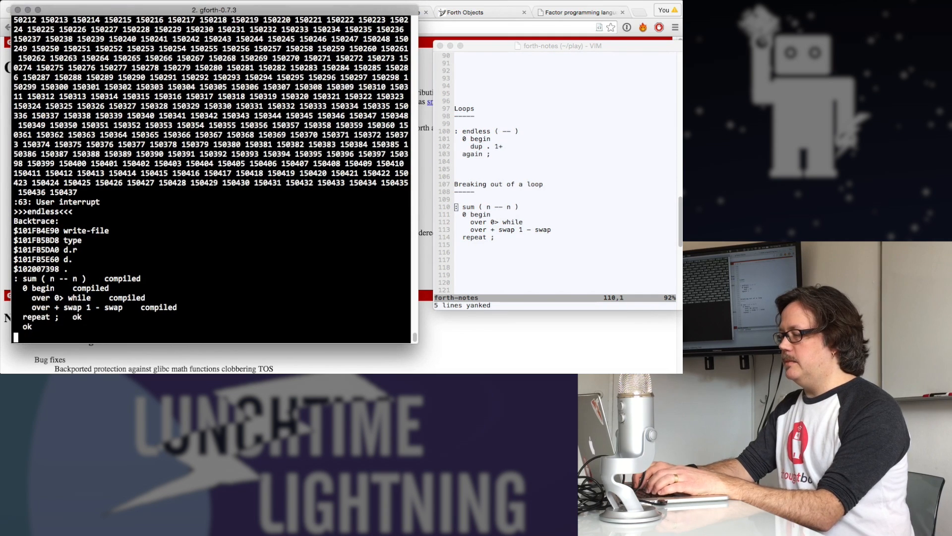
type("4 sum .")
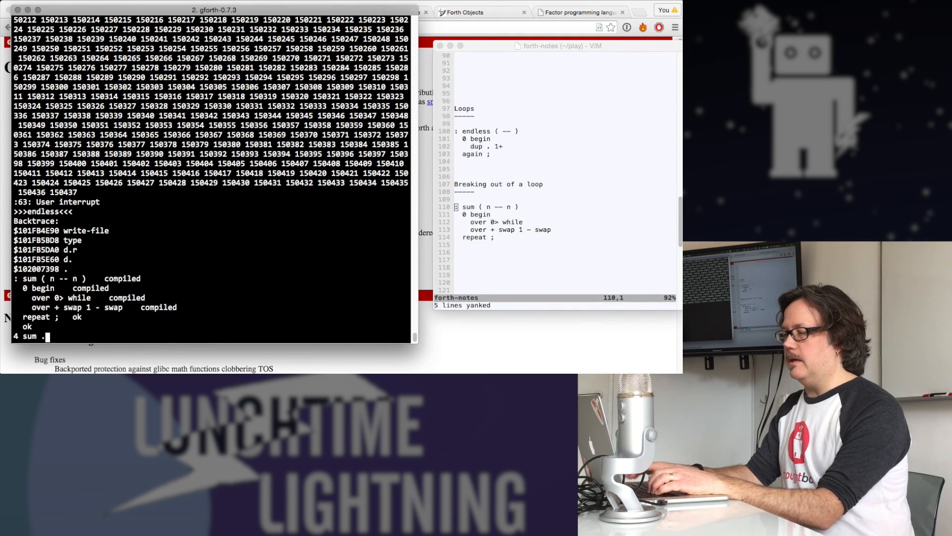
key("Return")
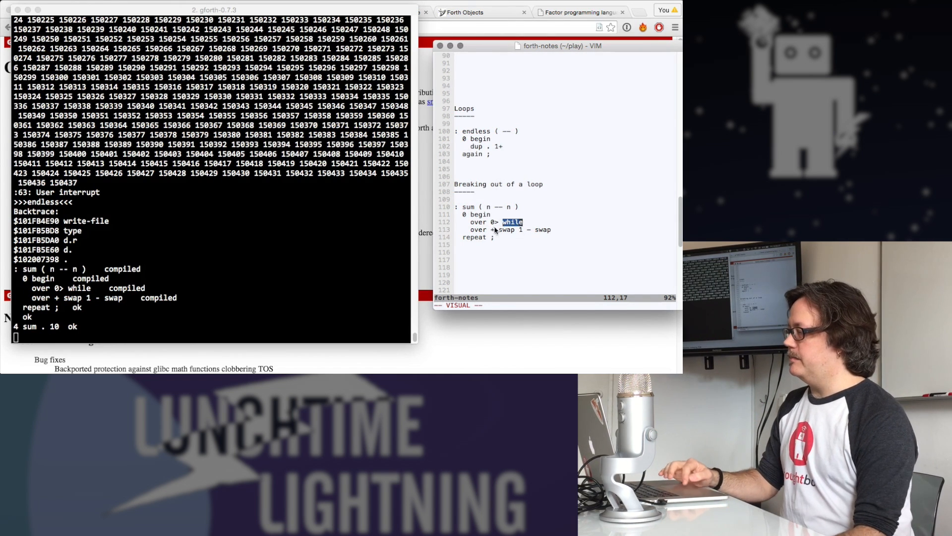
- Clear the selection in the notes and scroll the Gforth project webpage
key("Escape")
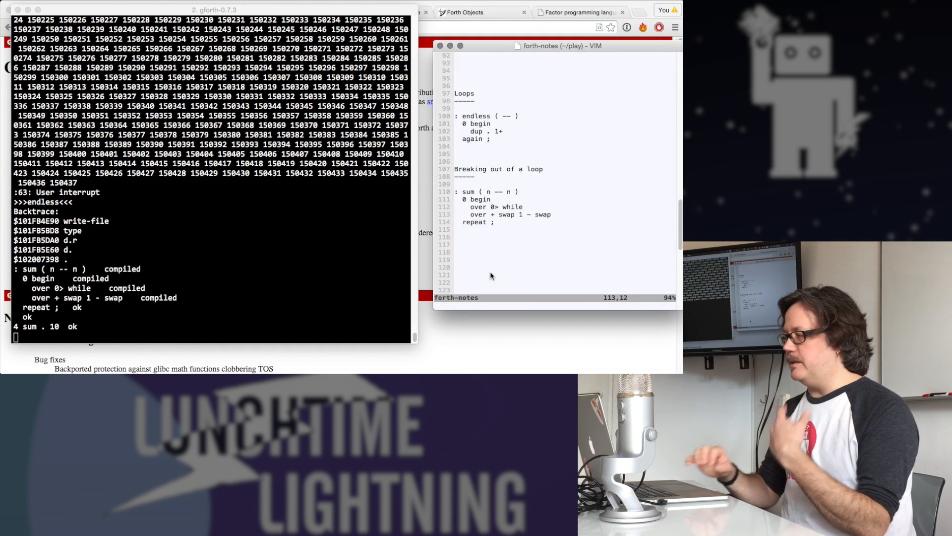
scroll("down", 3)
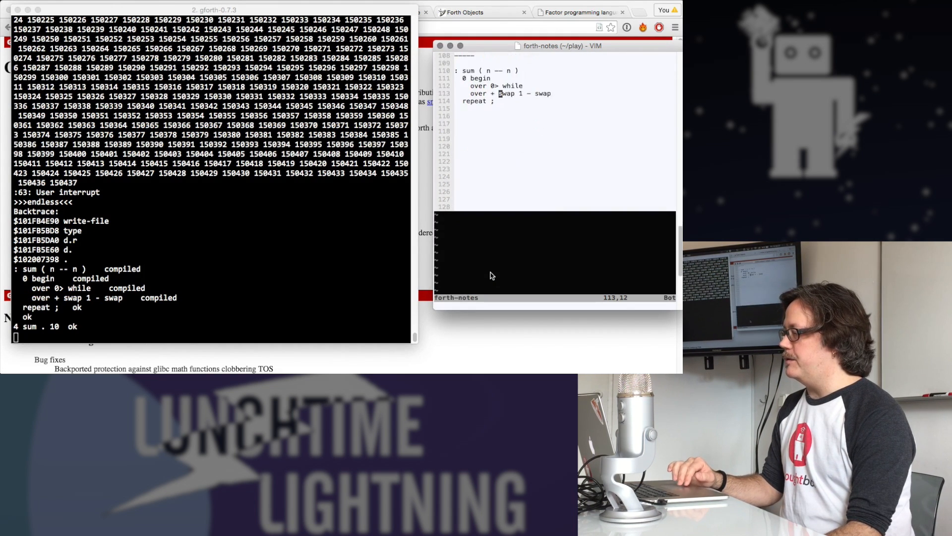
scroll("up", 3)
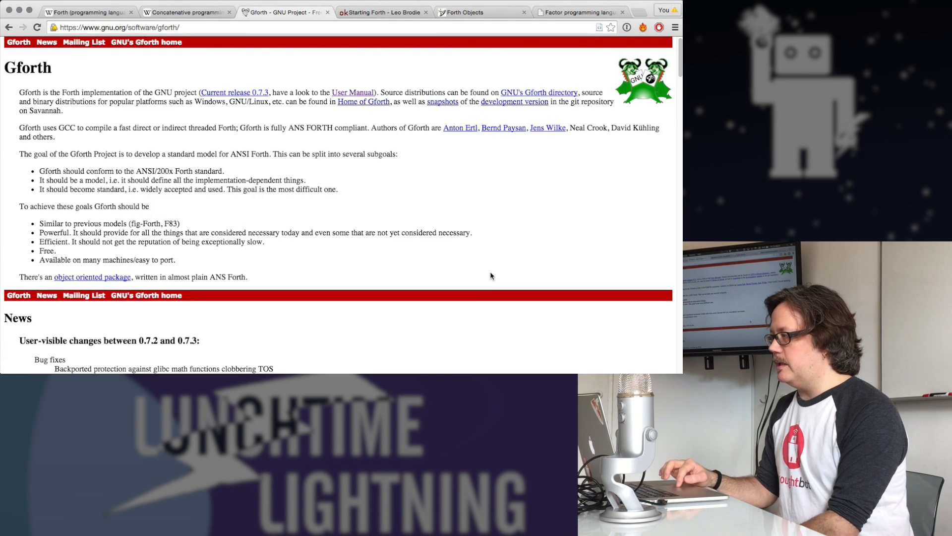
- Switch to the Starting FORTH by Leo Brodie tab and scroll through its contents
left_click(383, 12)
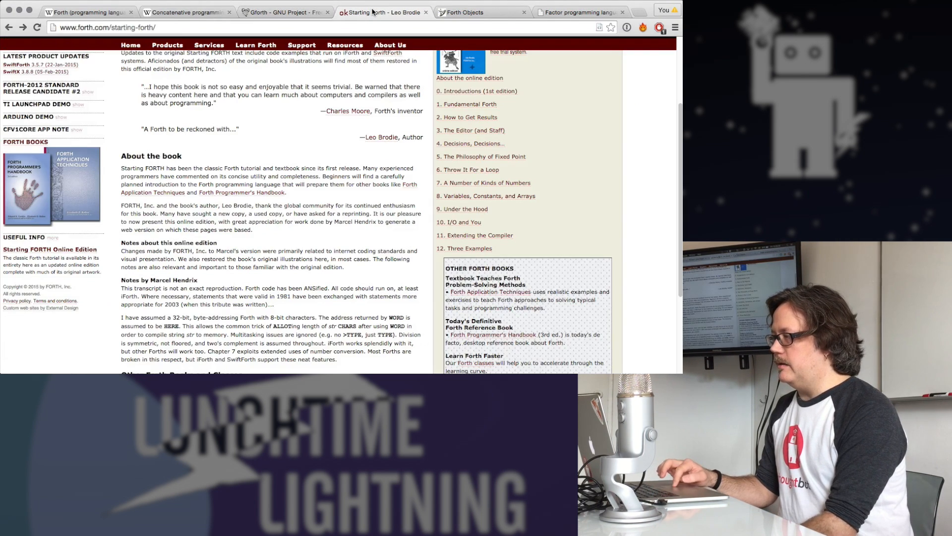
scroll("up", 3)
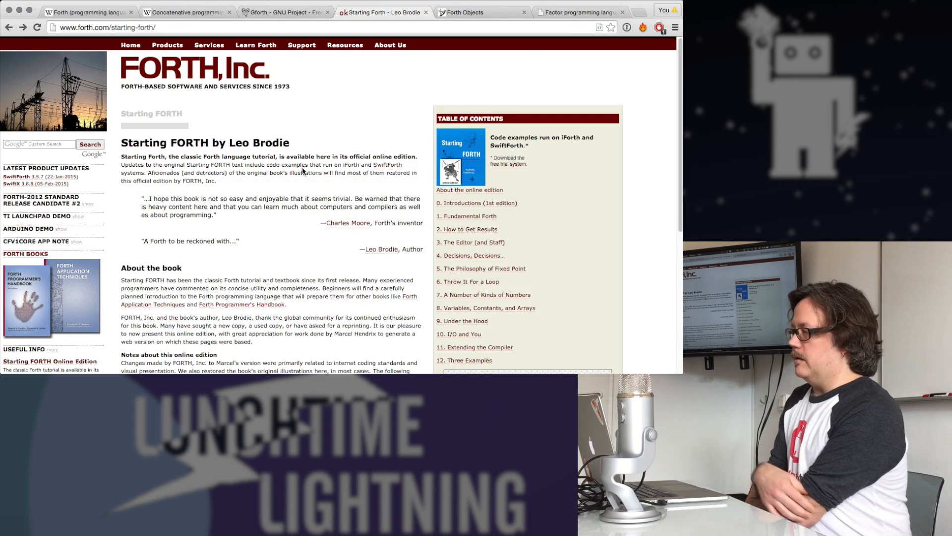
scroll("down", 3)
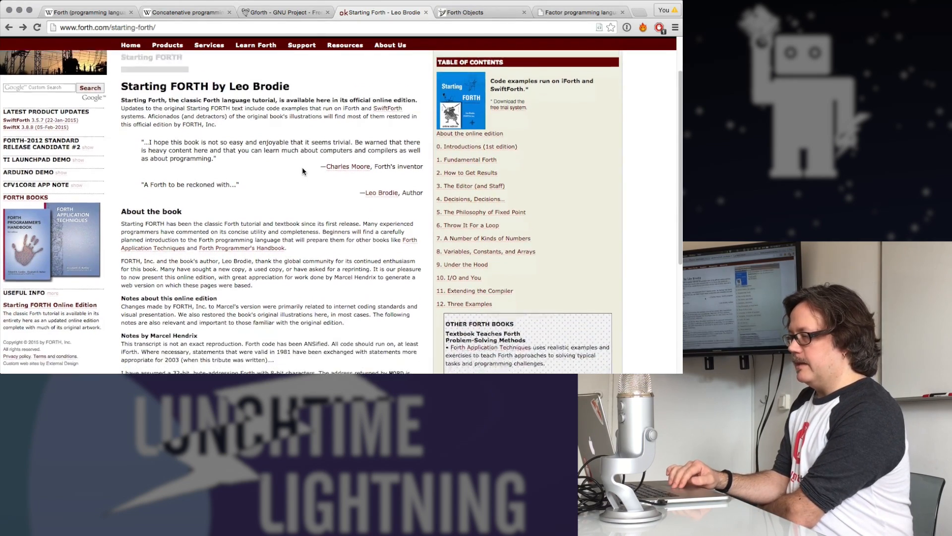
scroll("down", 3)
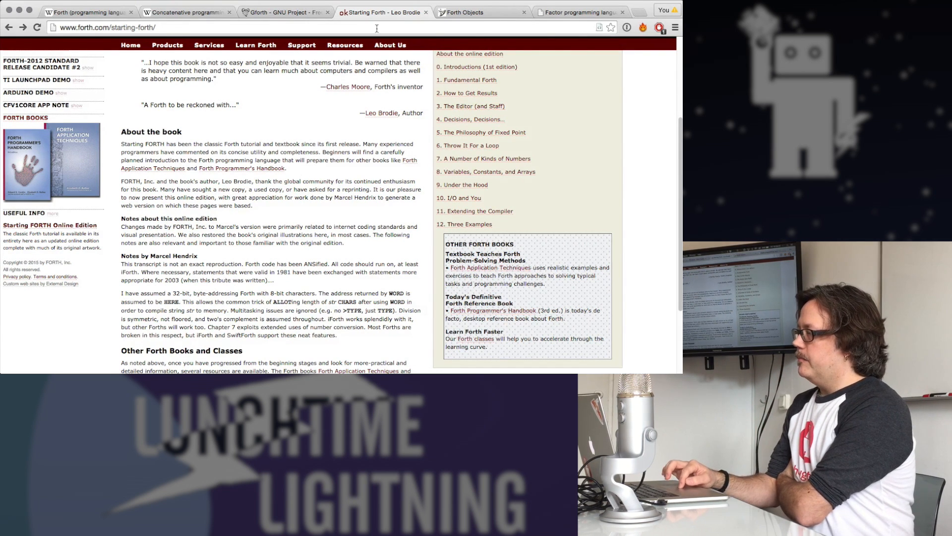
mouse_move(480, 12)
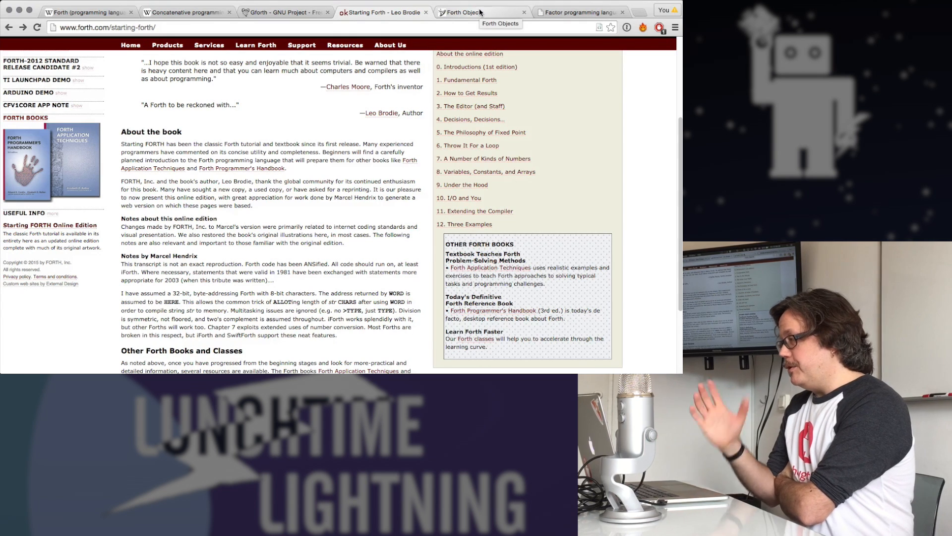
- View the Forth Objects wiki HYPE code, then switch to the Factor language homepage
left_click(480, 12)
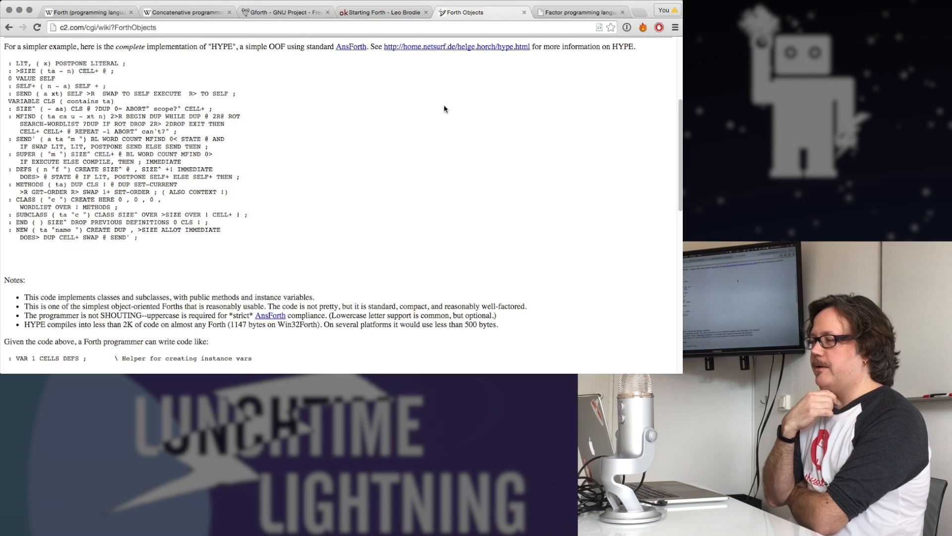
mouse_move(444, 146)
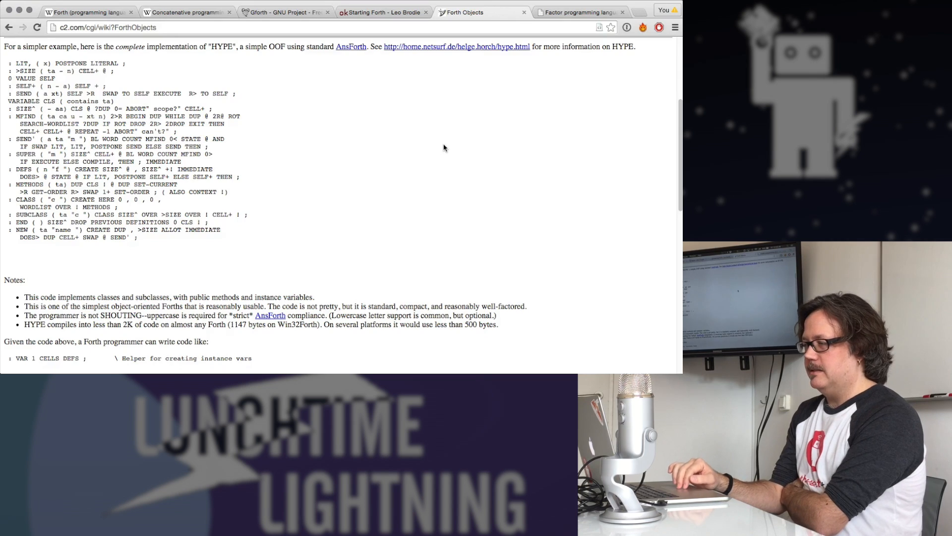
scroll("down", 3)
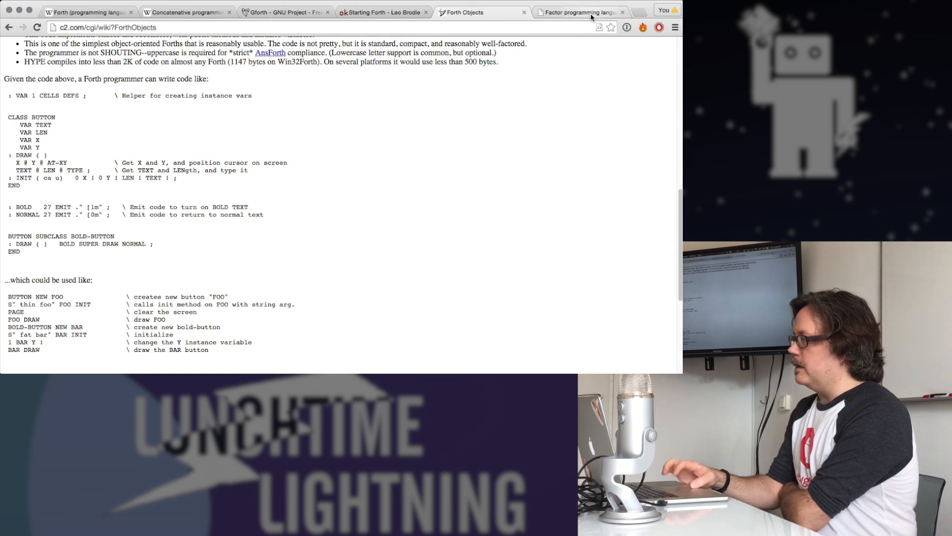
left_click(579, 12)
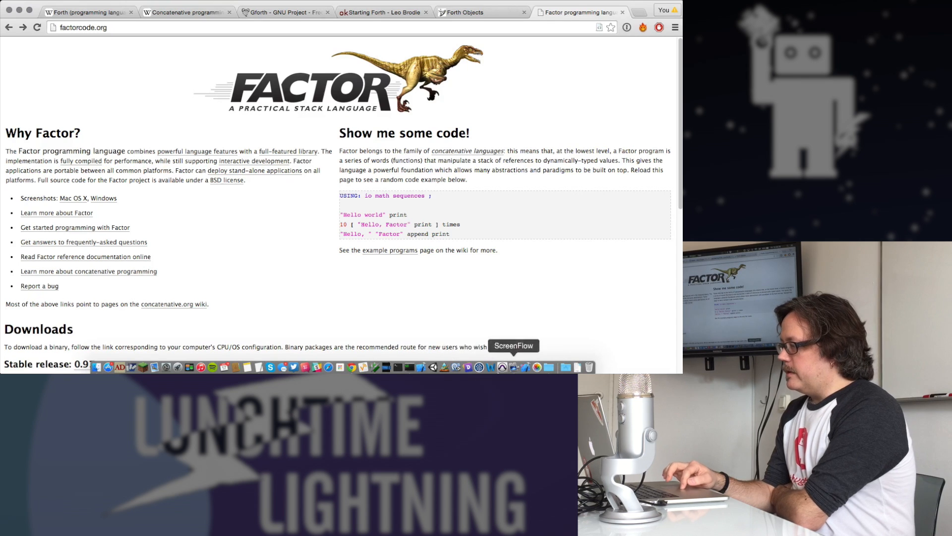
- Launch the Factor Listener, build stack 3 3 3 2 3 4 5, aborting the mistyped 'sd' error
left_click(444, 370)
type("1 2 +")
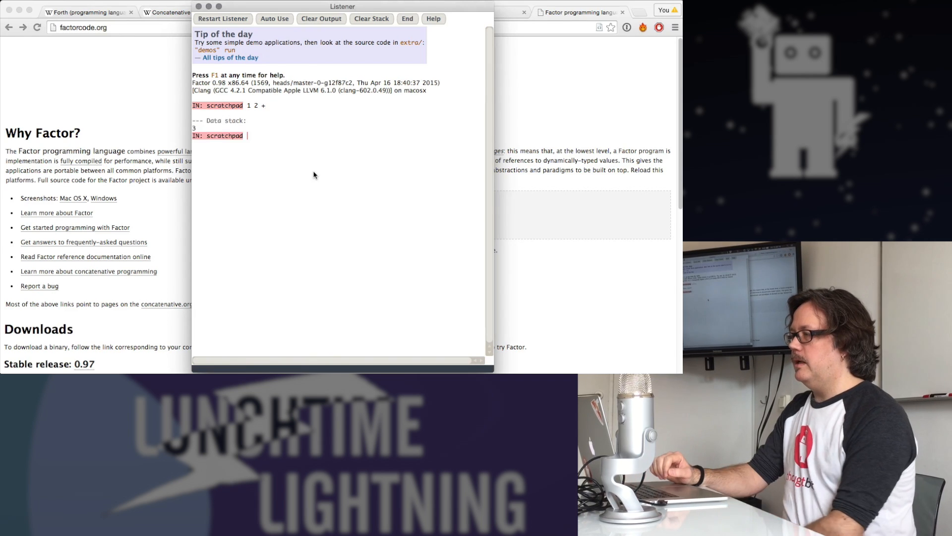
type("3 3 2 3 4 5")
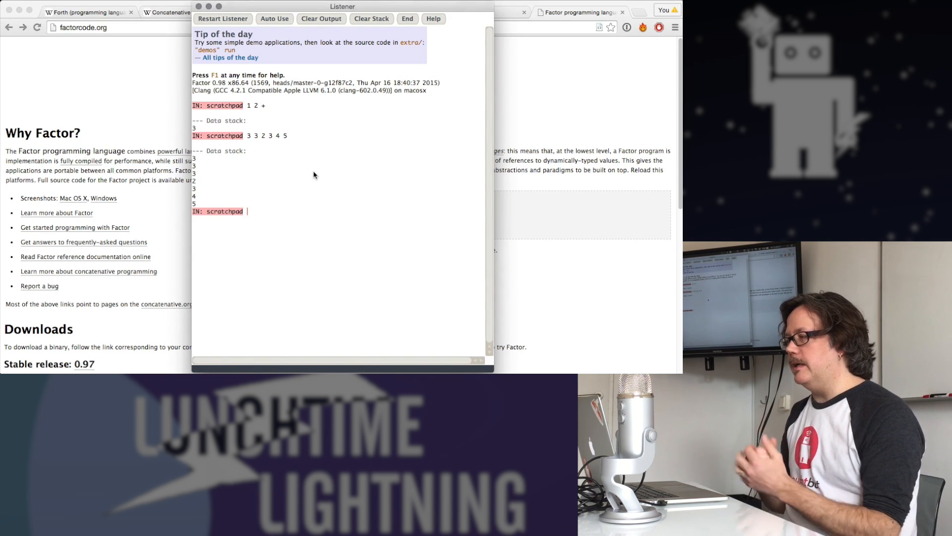
type("sdfklsdjf")
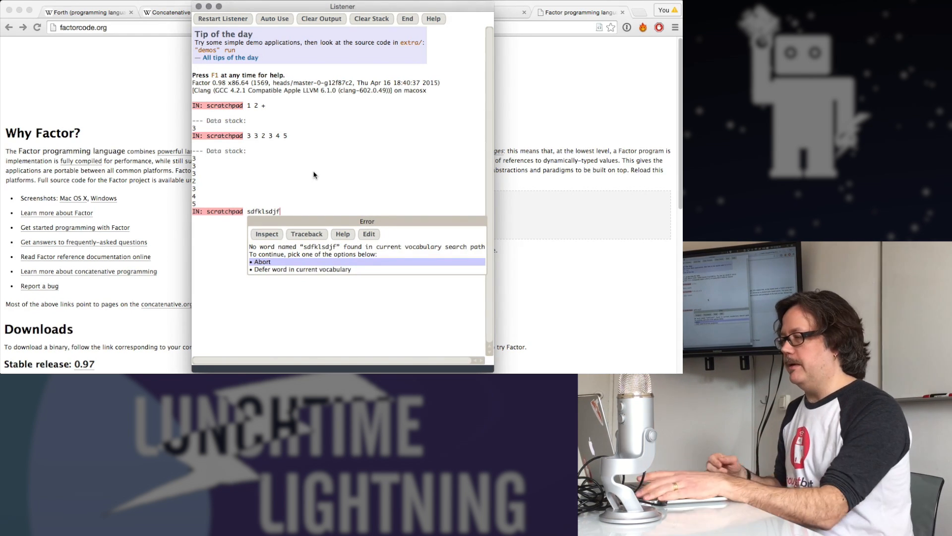
left_click(261, 261)
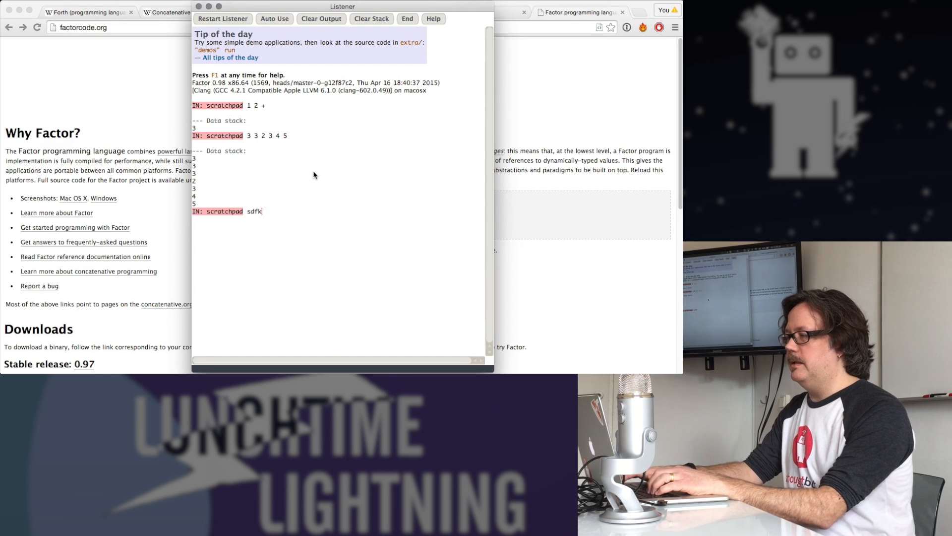
key("backspace")
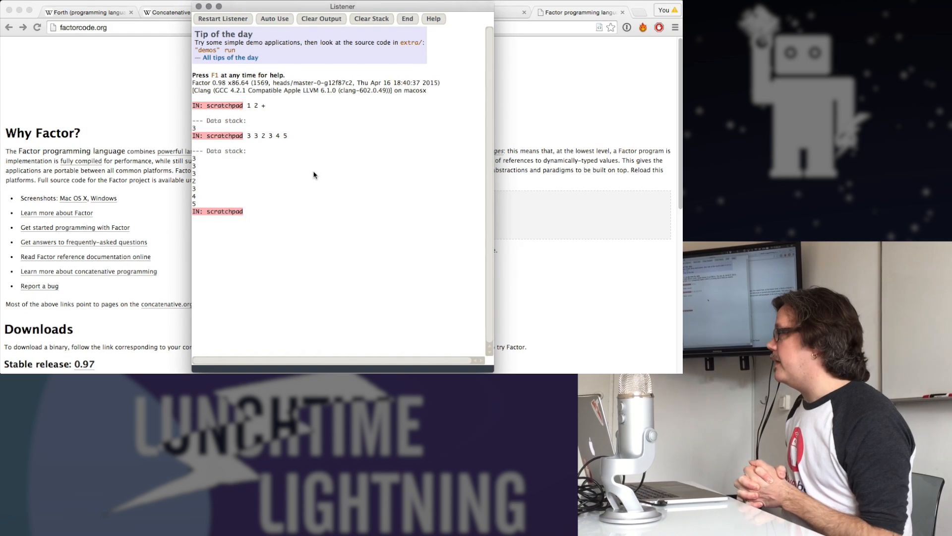
left_click(274, 210)
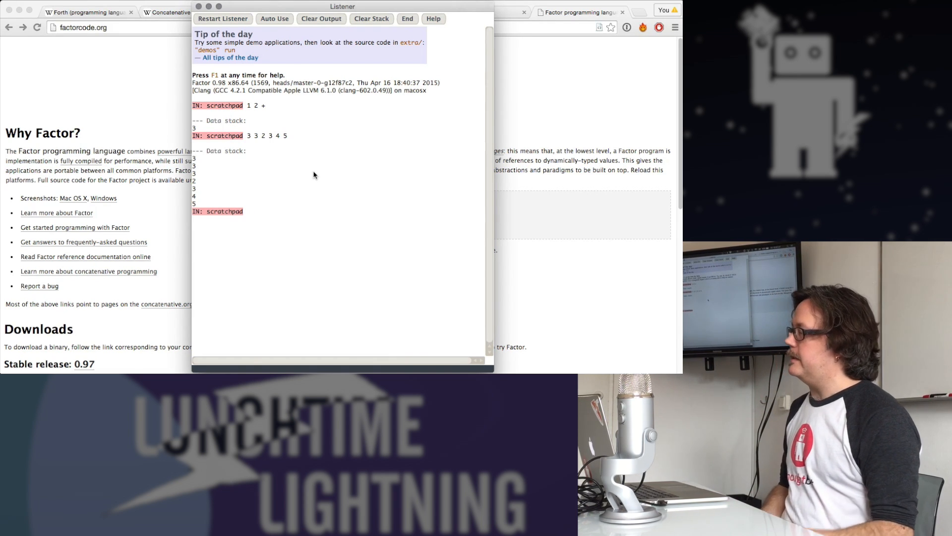
left_click(246, 210)
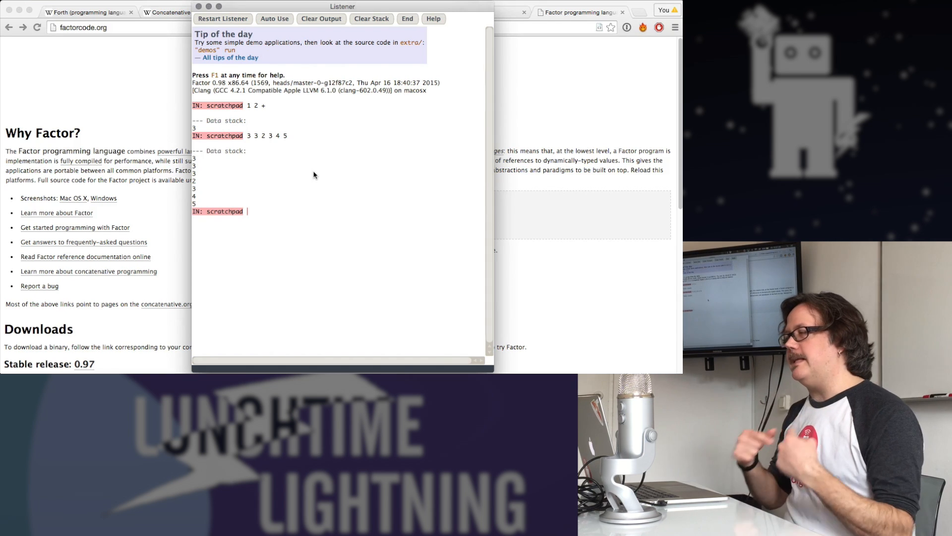